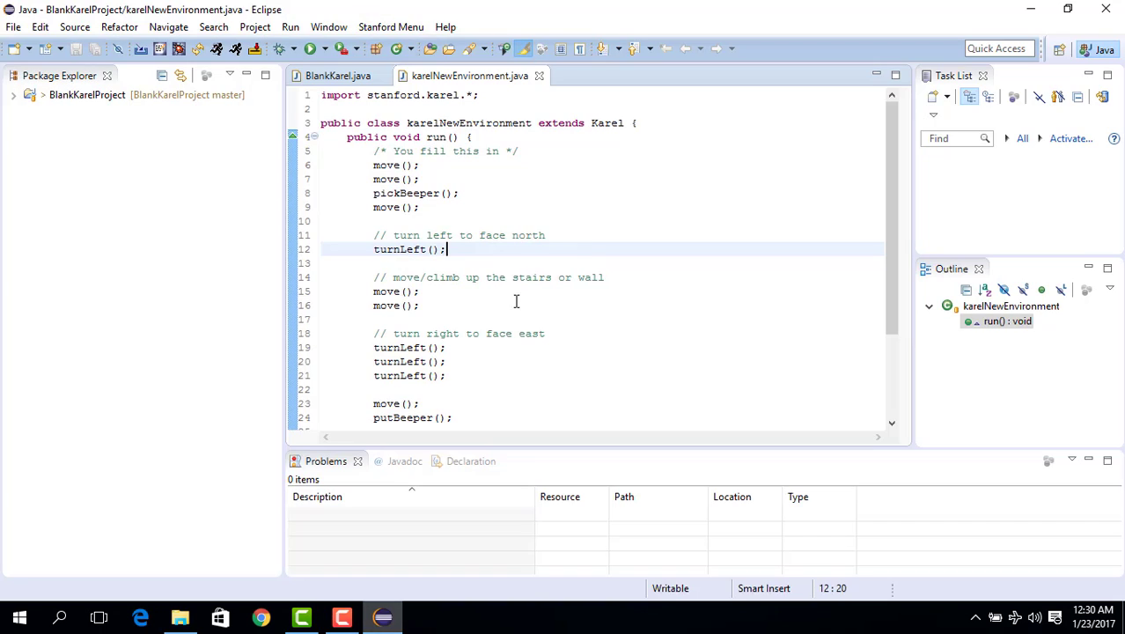
mouse_move(598, 232)
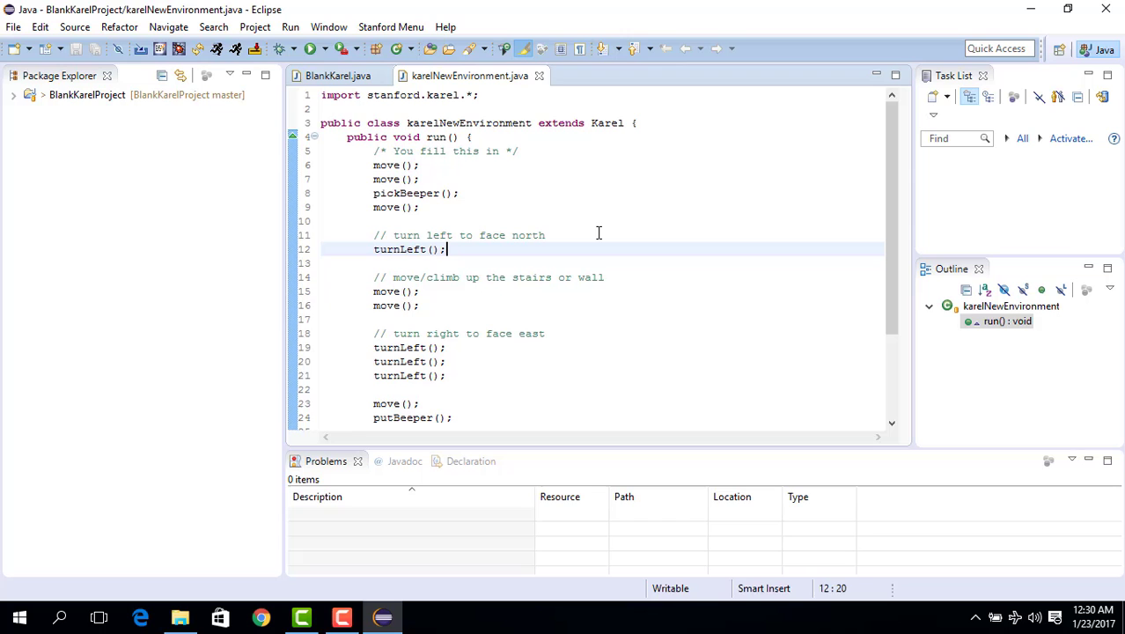
Start a run so Select Program lists BlankKarel and karelNewEnvironment.
left_click(236, 48)
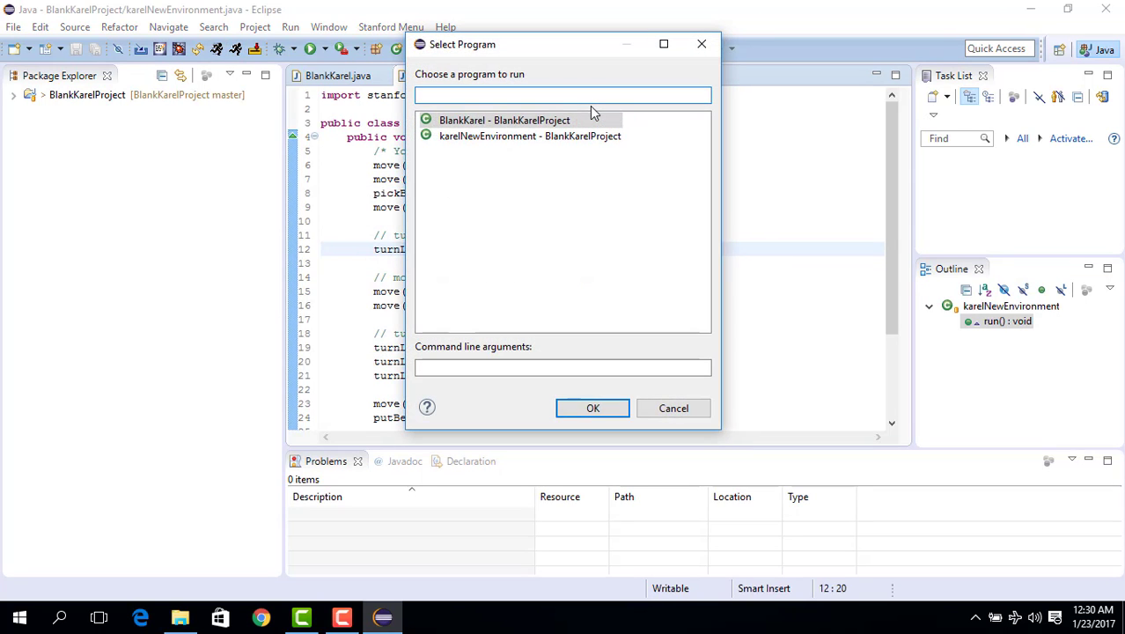
Launch karelNewEnvironment and start Karel carrying the beeper to the right edge.
left_click(530, 136)
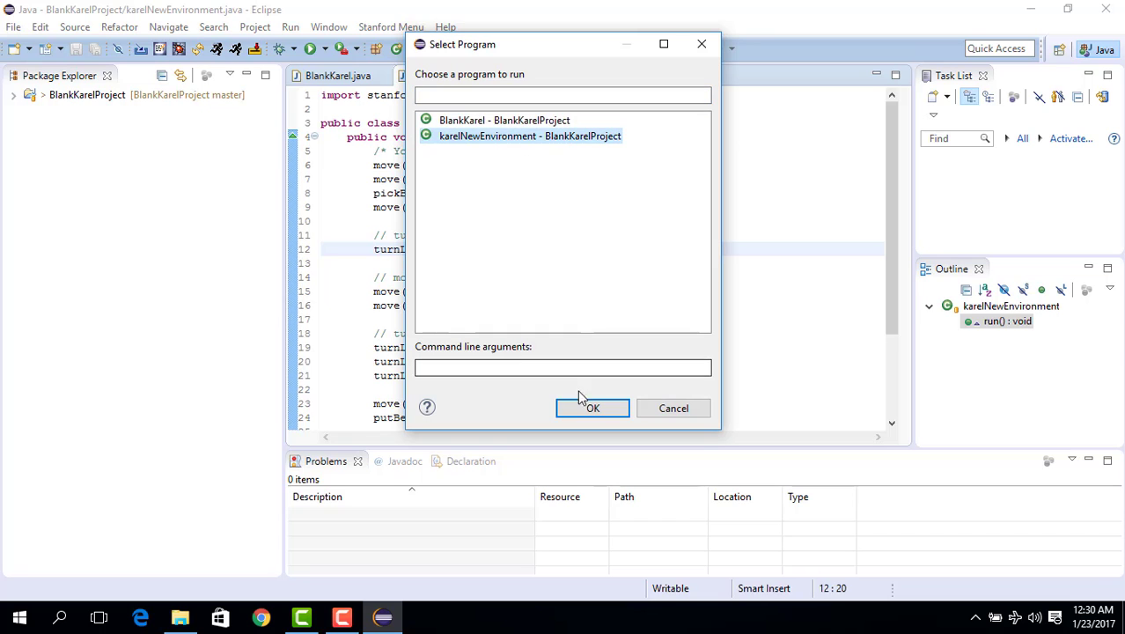
left_click(591, 408)
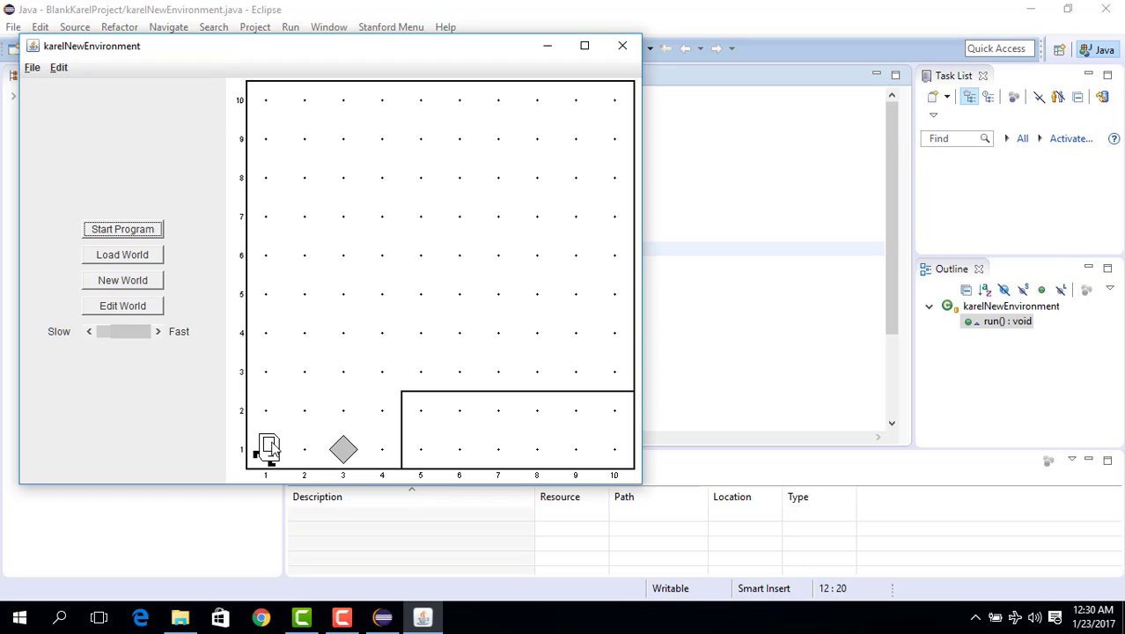
mouse_move(368, 456)
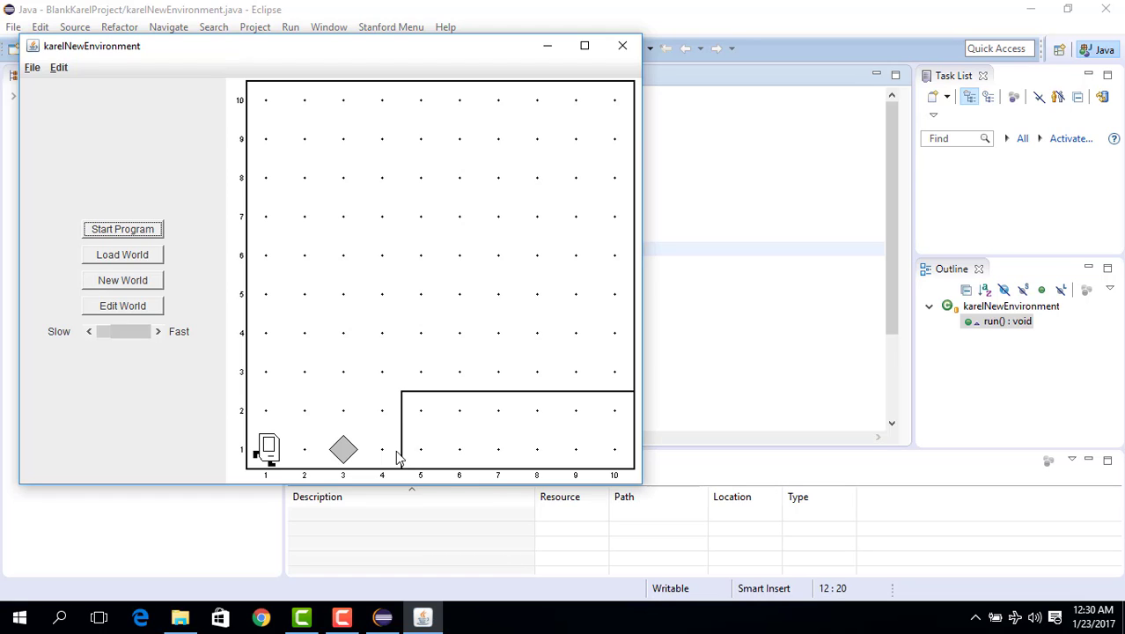
mouse_move(385, 373)
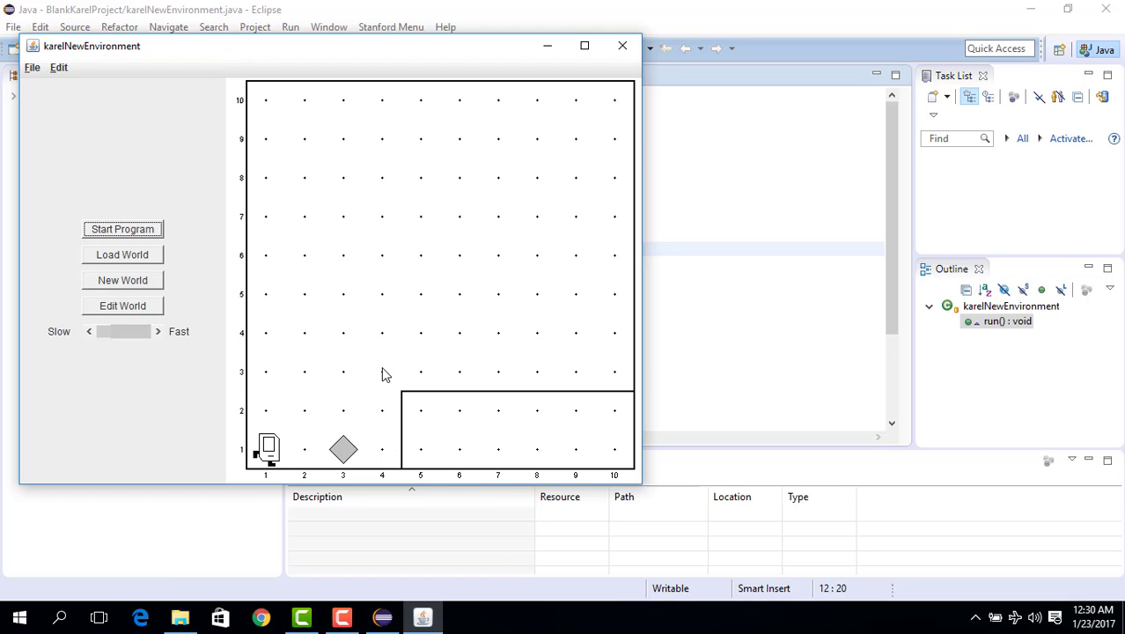
mouse_move(421, 377)
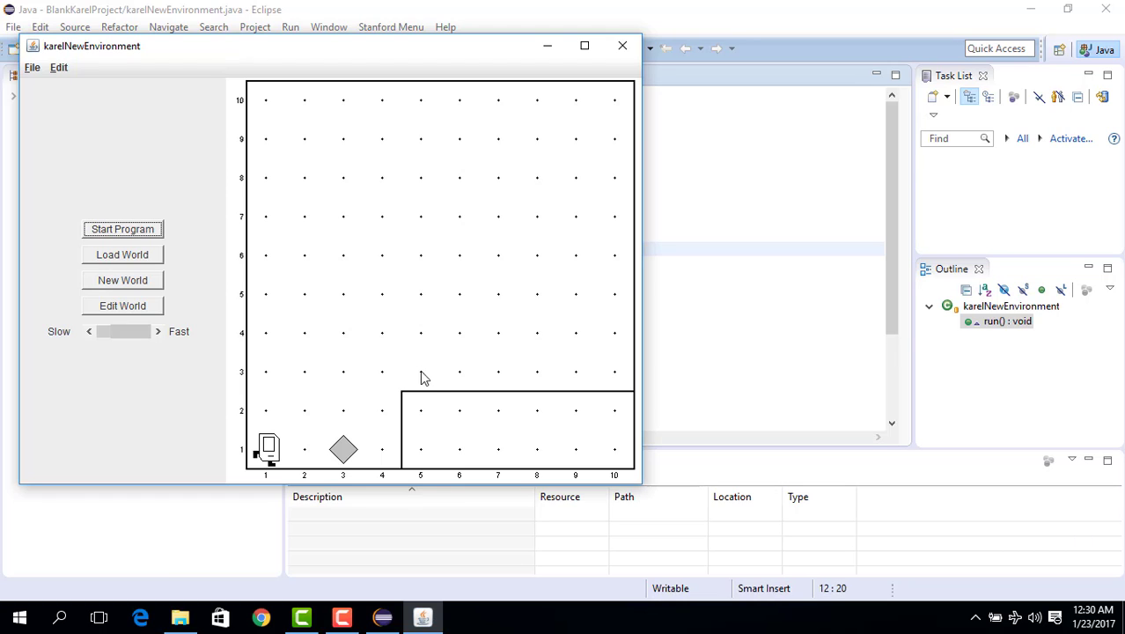
mouse_move(657, 383)
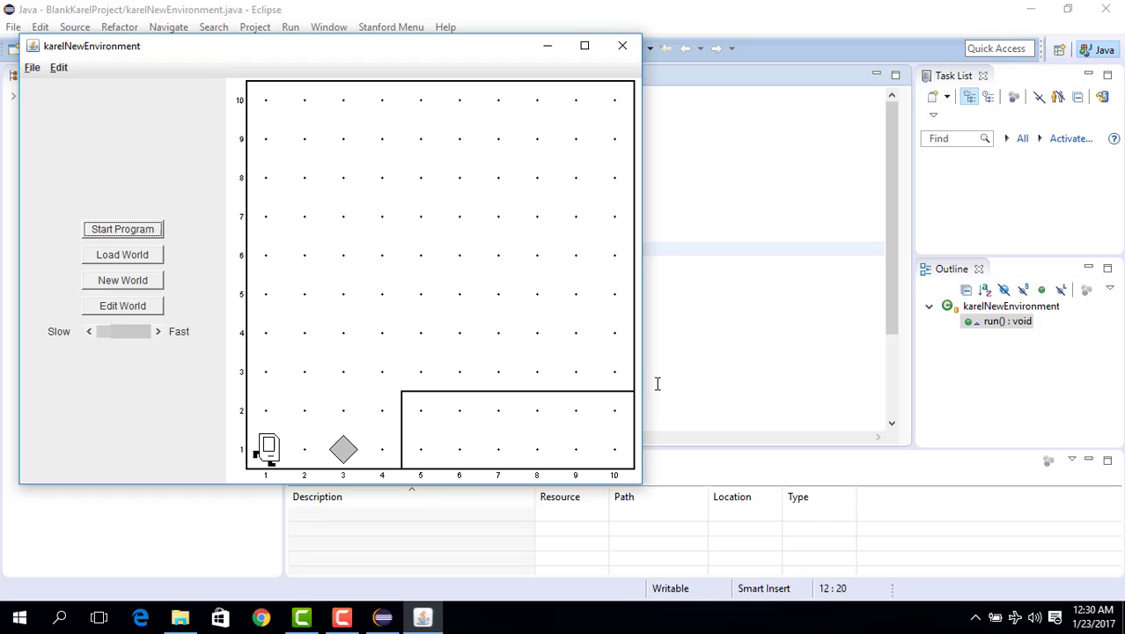
mouse_move(655, 380)
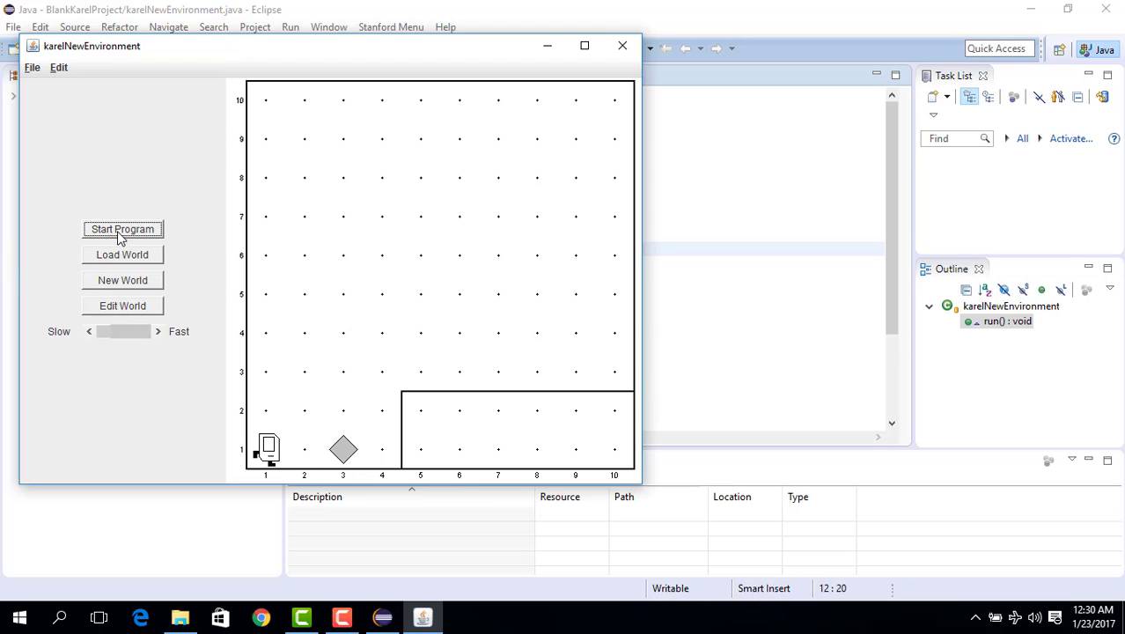
left_click(123, 229)
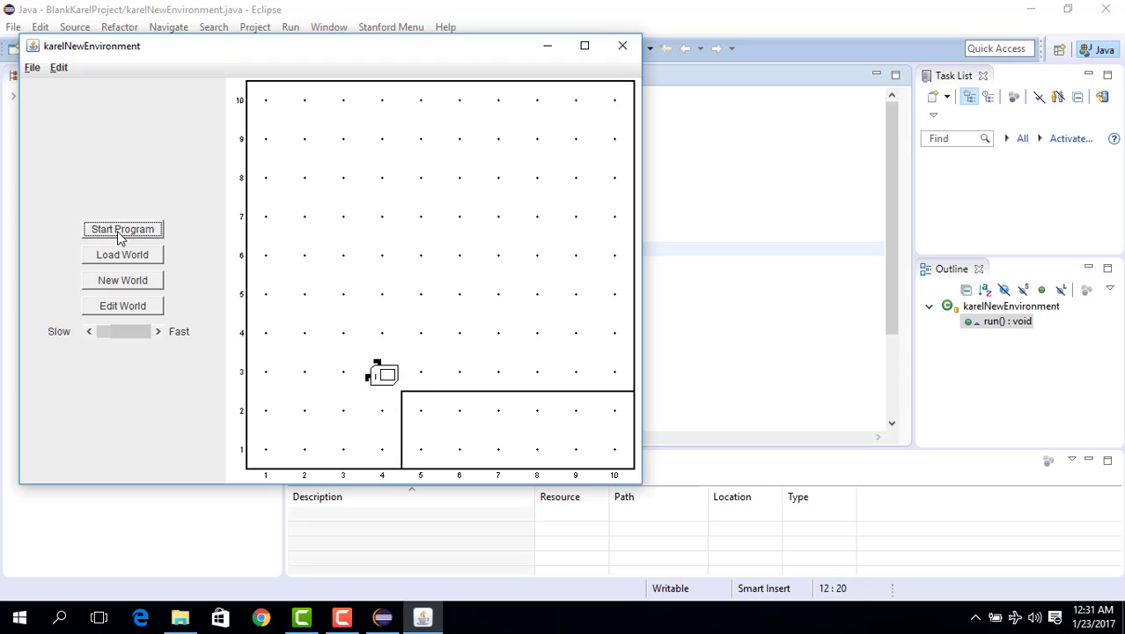
left_click(122, 229)
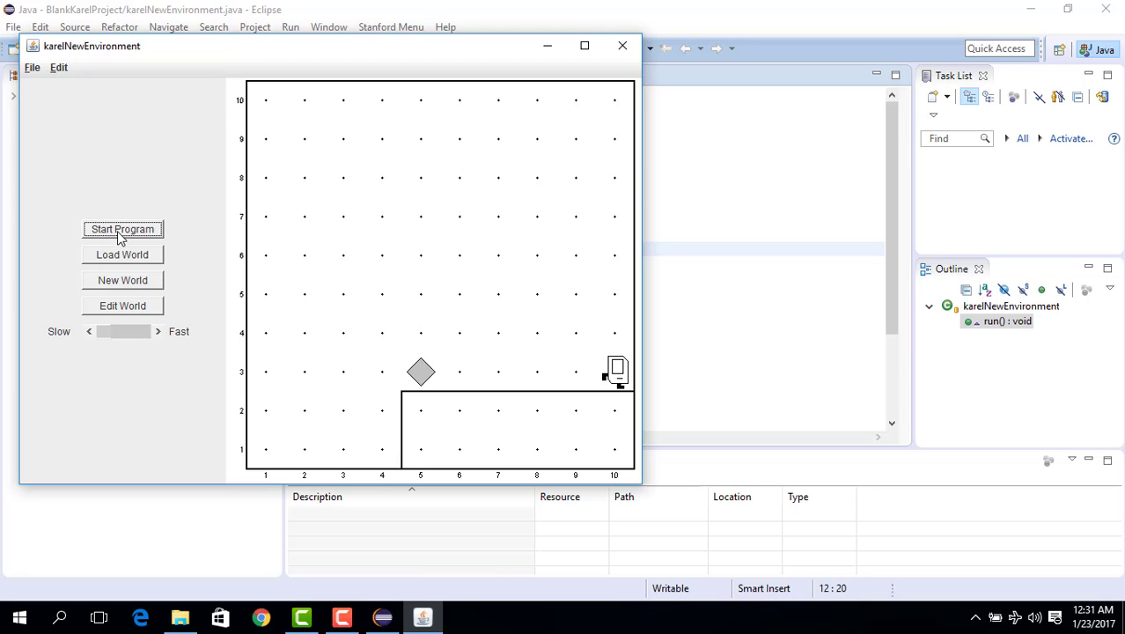
mouse_move(623, 46)
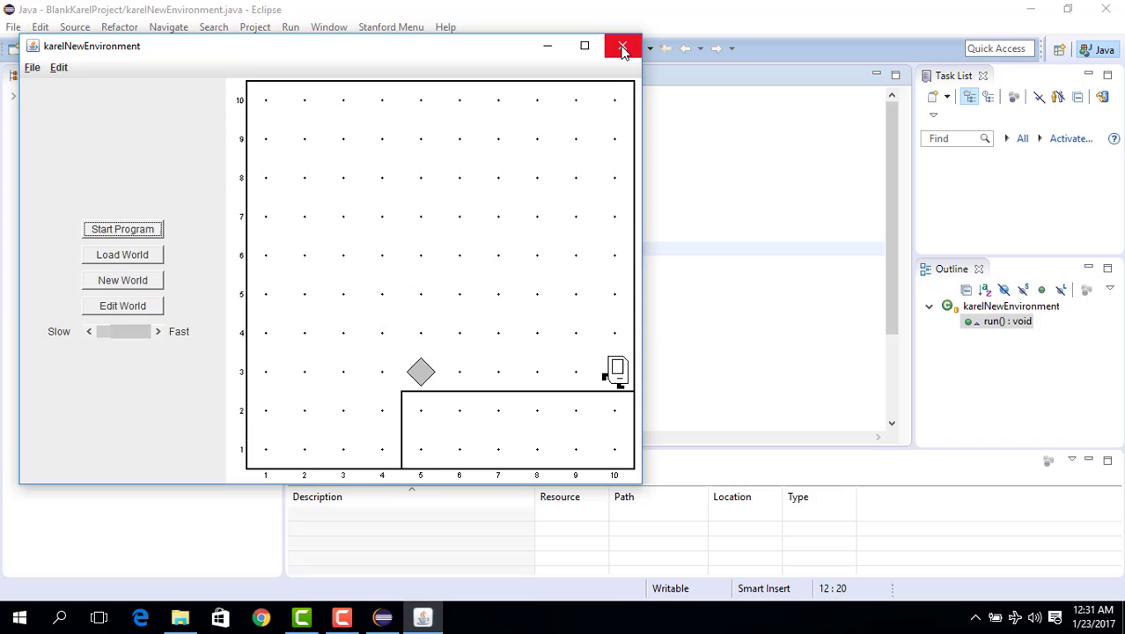
Close the Karel world and add a blank line above the three turnLeft() calls.
left_click(623, 46)
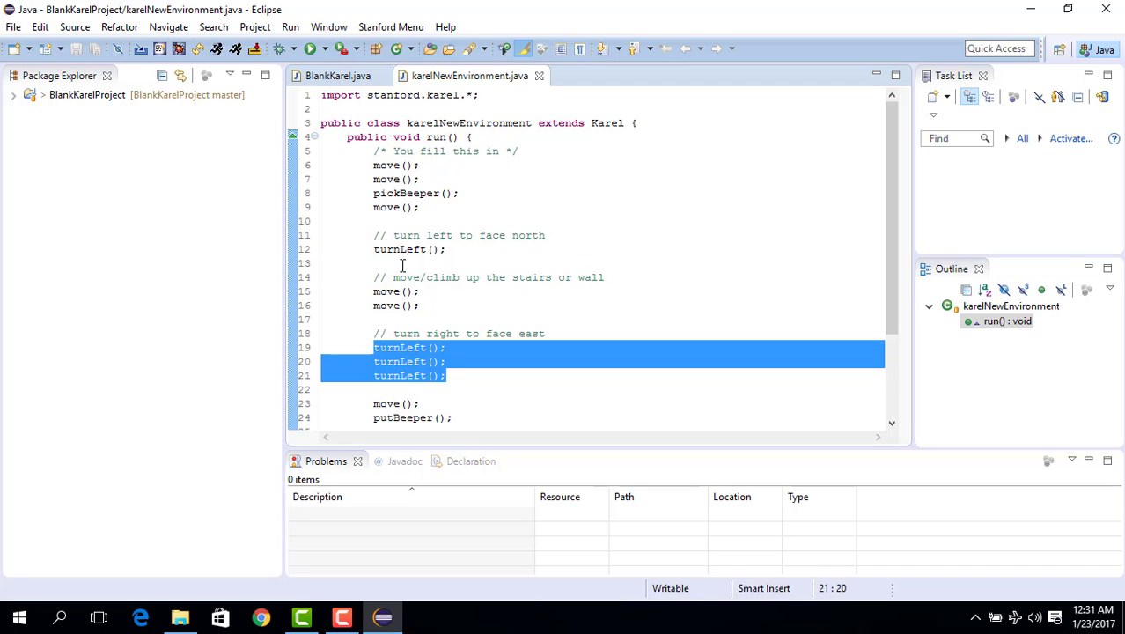
left_click(446, 361)
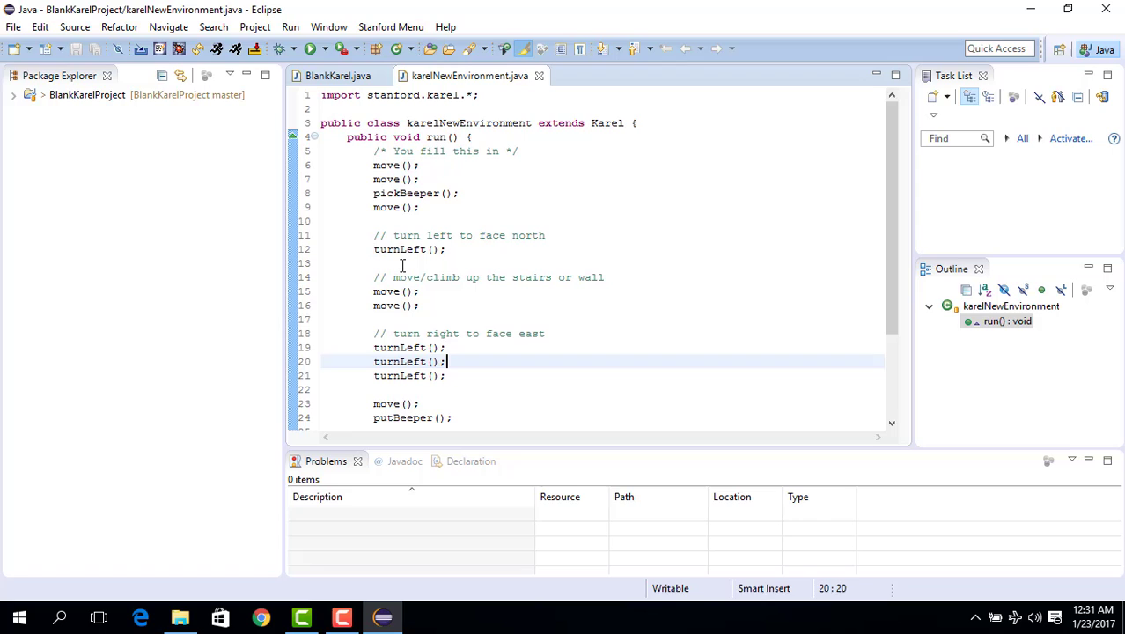
left_click_drag(373, 347, 447, 375)
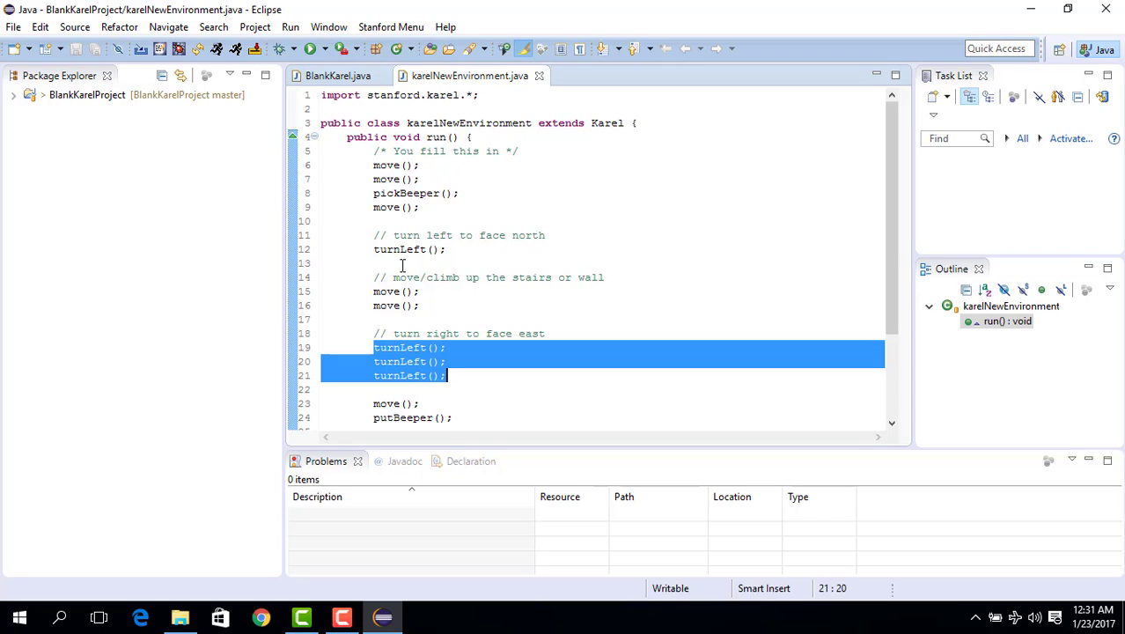
left_click(401, 347)
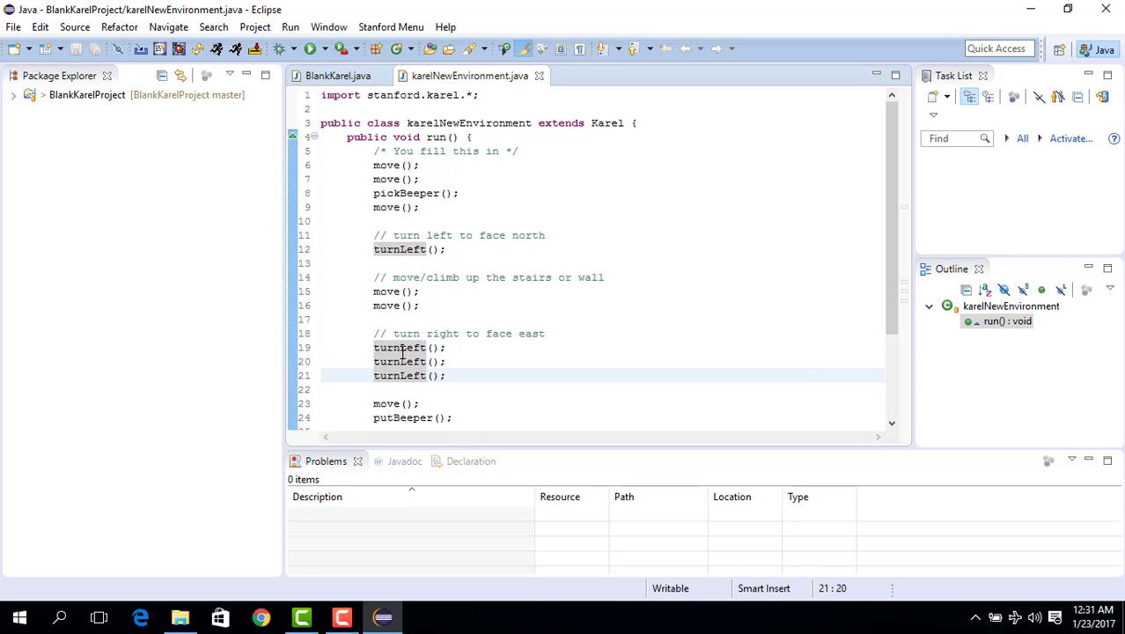
left_click(448, 333)
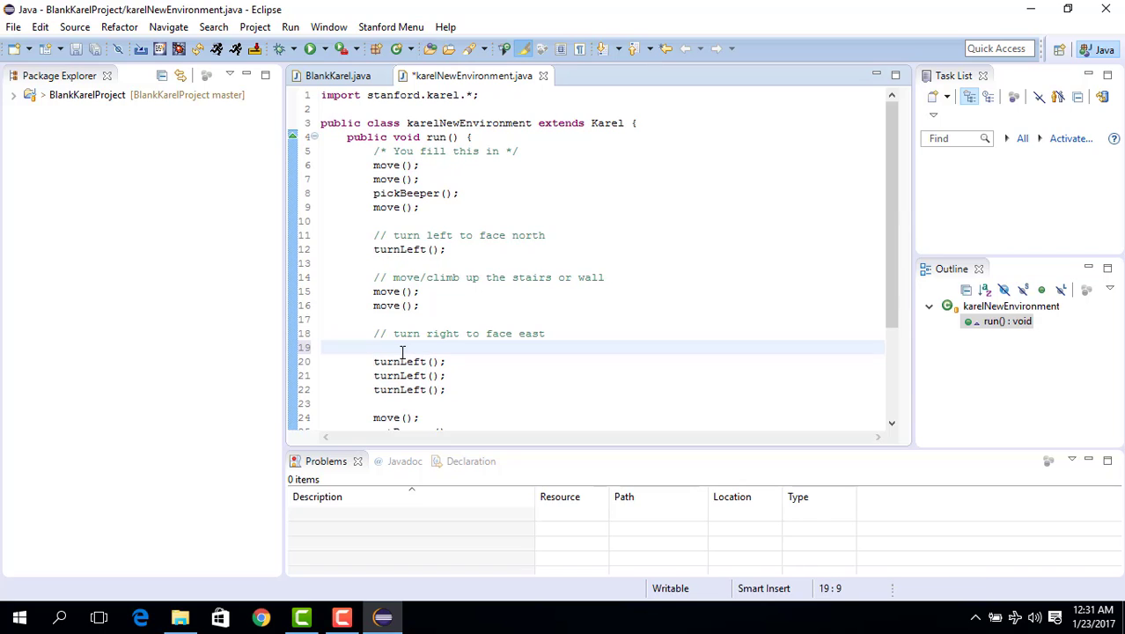
Call turnRight(); instead of the turnLeft lines and begin a void turnRight() method.
type("turnRig")
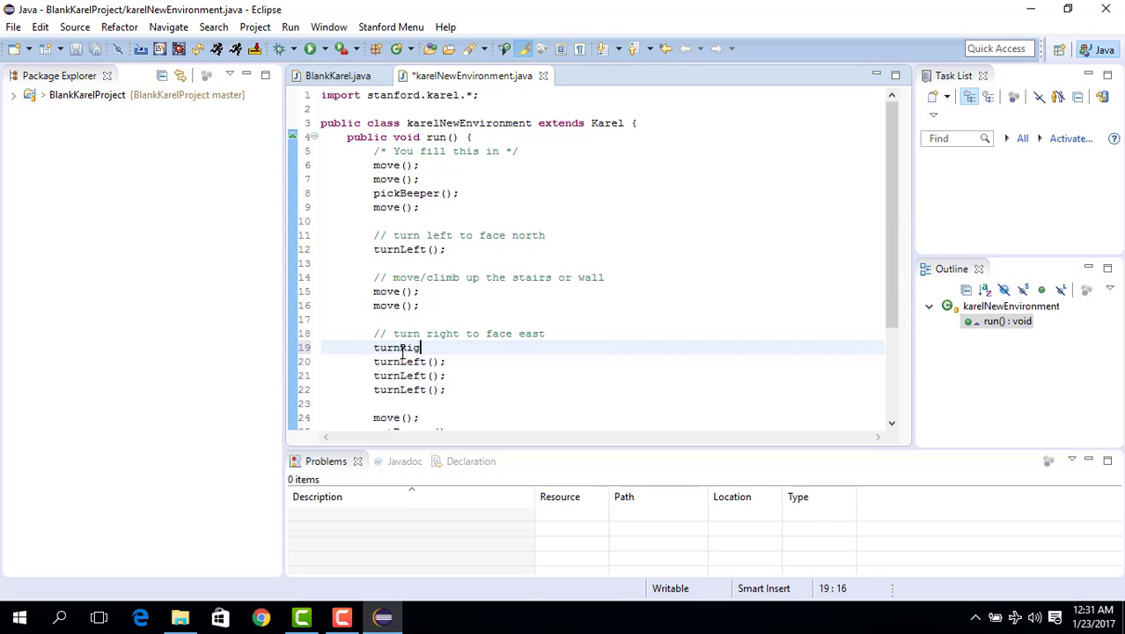
type("ht()")
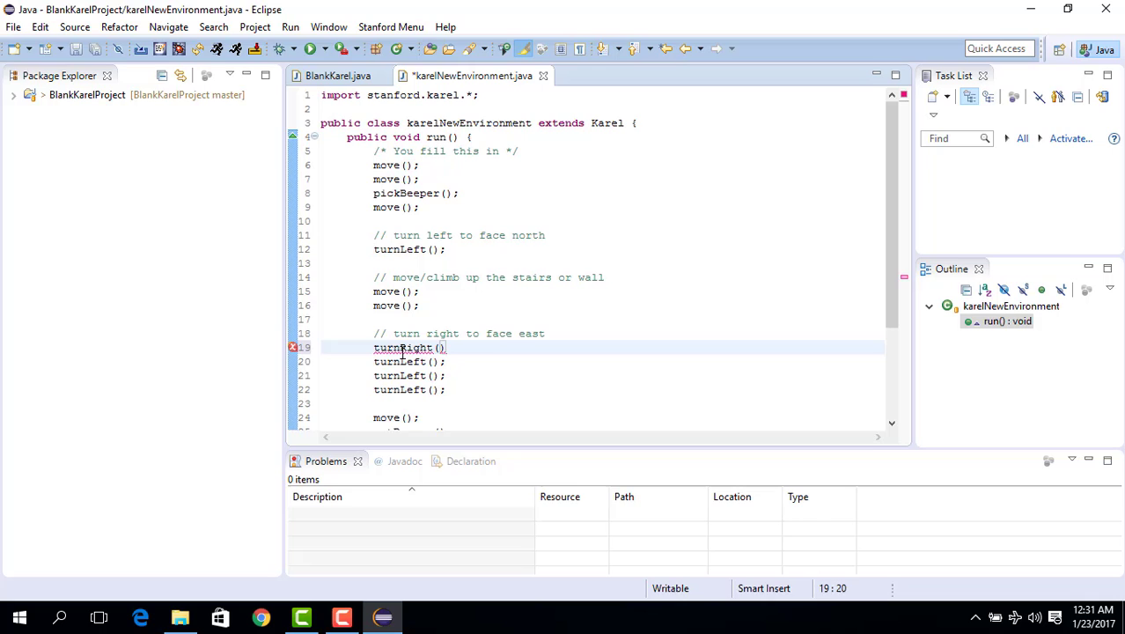
type(";")
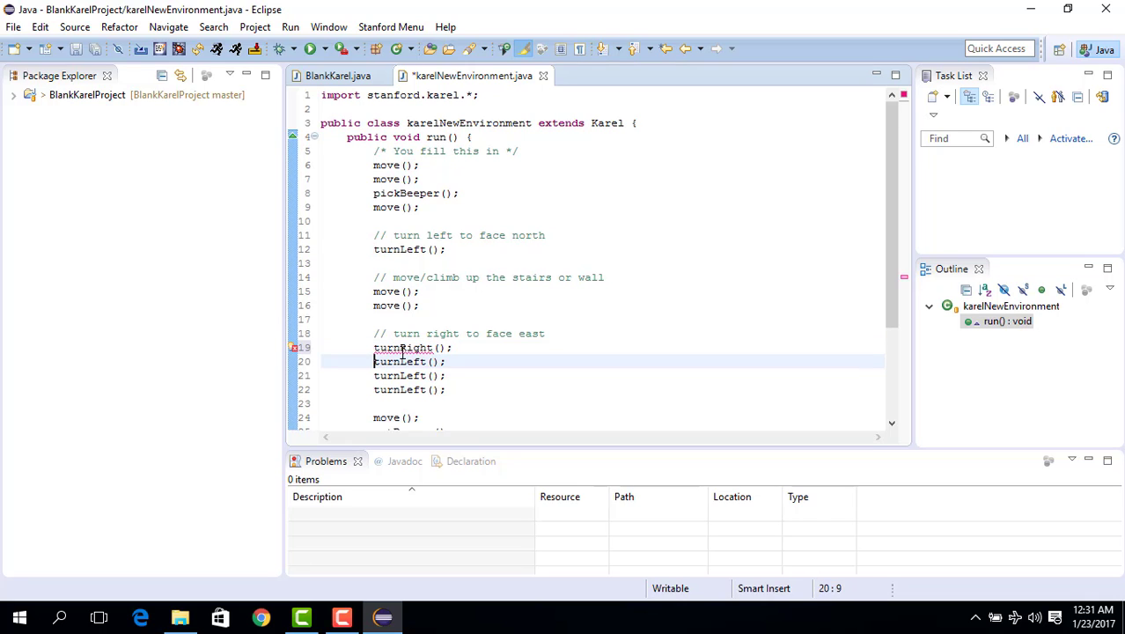
left_click_drag(373, 361, 446, 389)
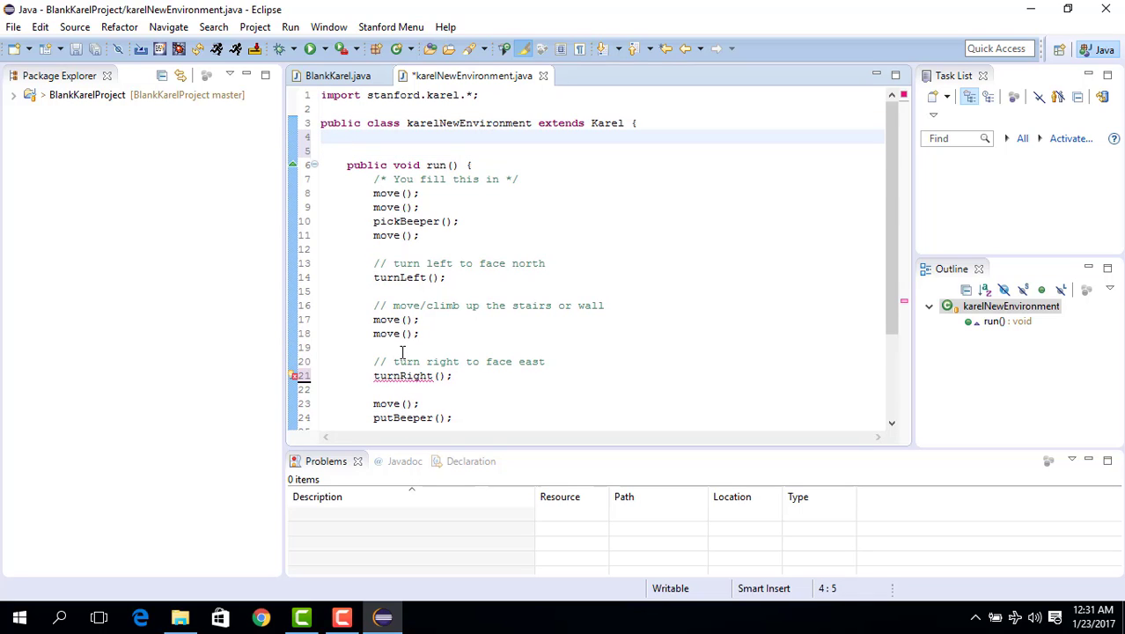
type("void turn")
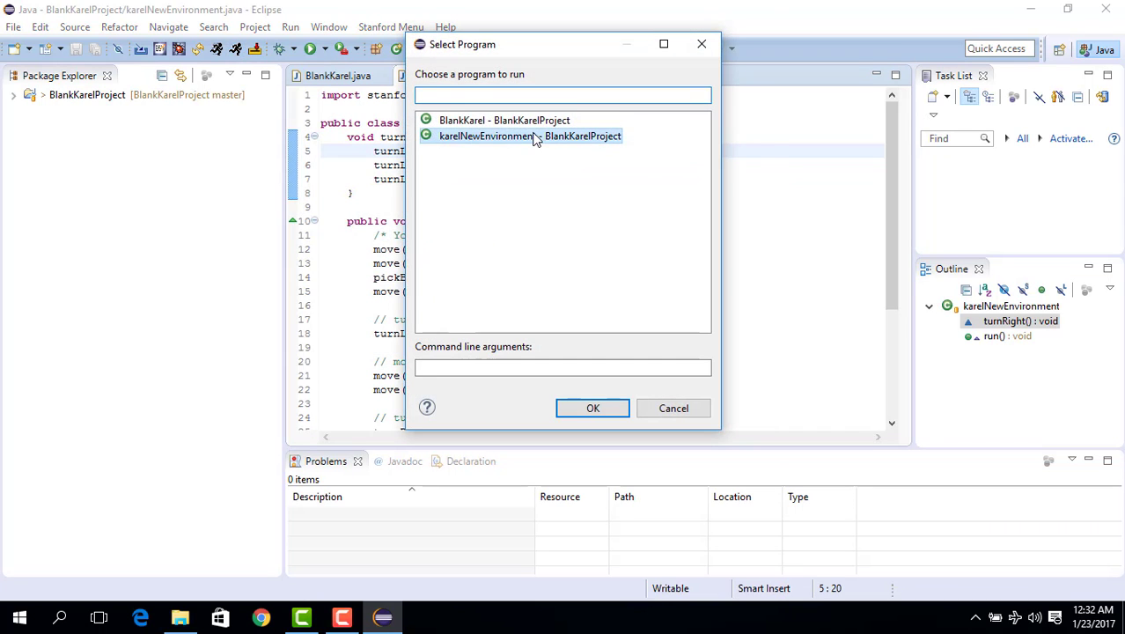
Rerun karelNewEnvironment using turnRight(), then close the Karel world window.
left_click(593, 408)
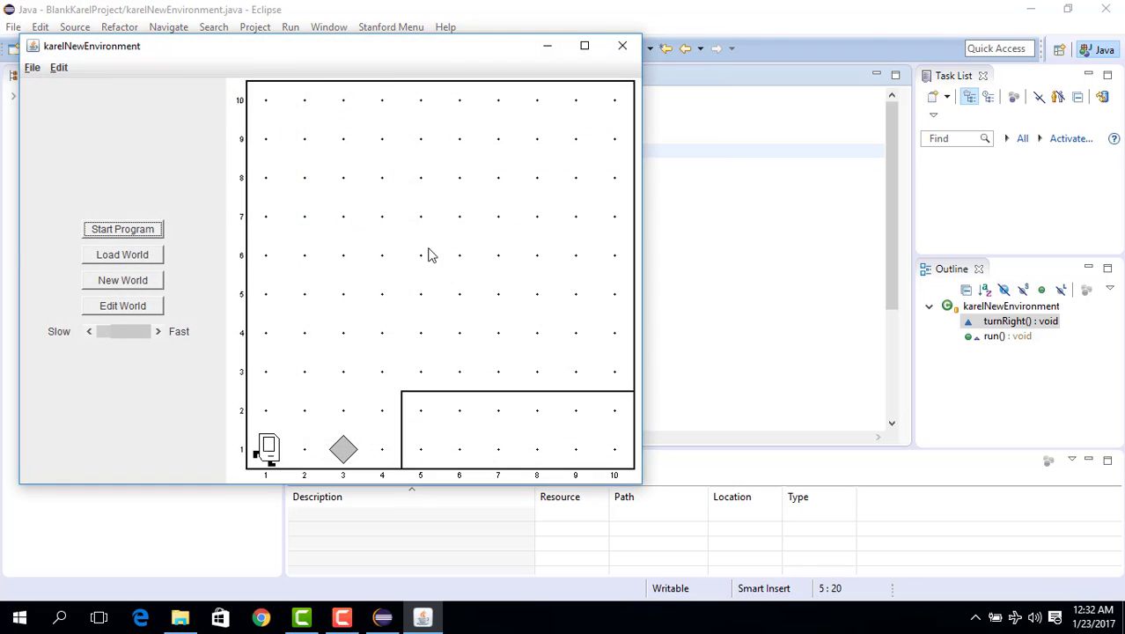
left_click(122, 229)
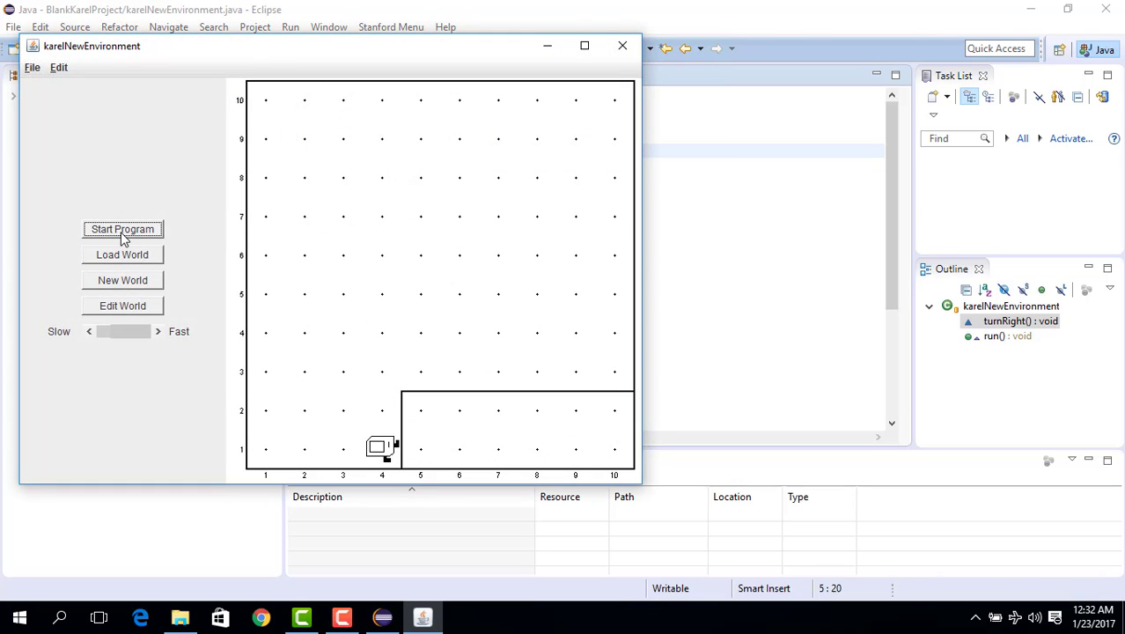
left_click(123, 229)
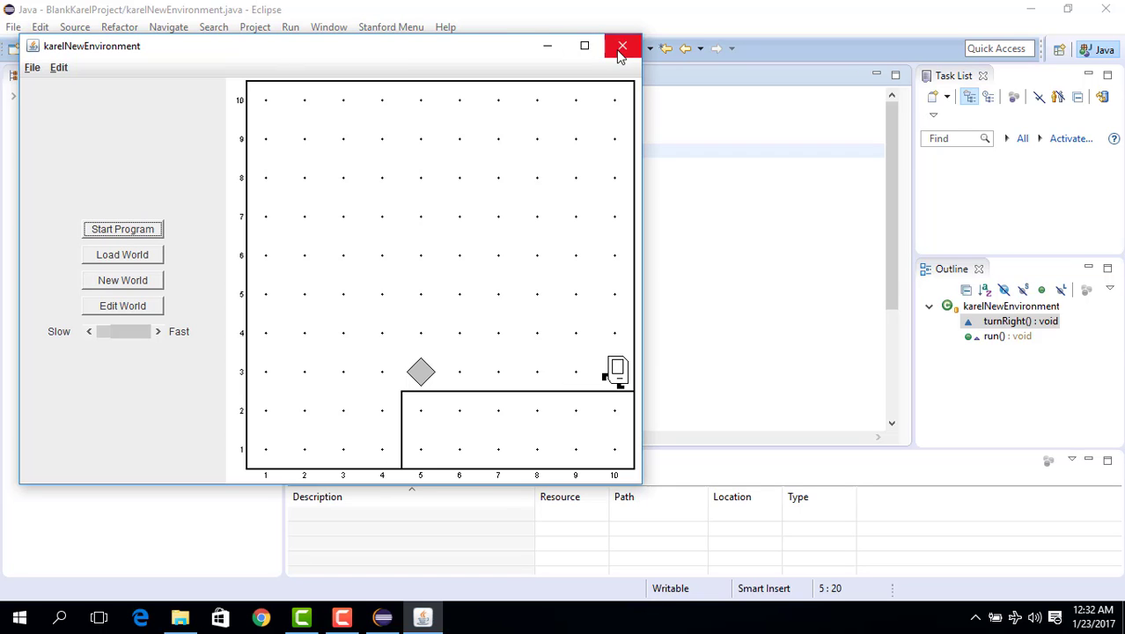
left_click(622, 46)
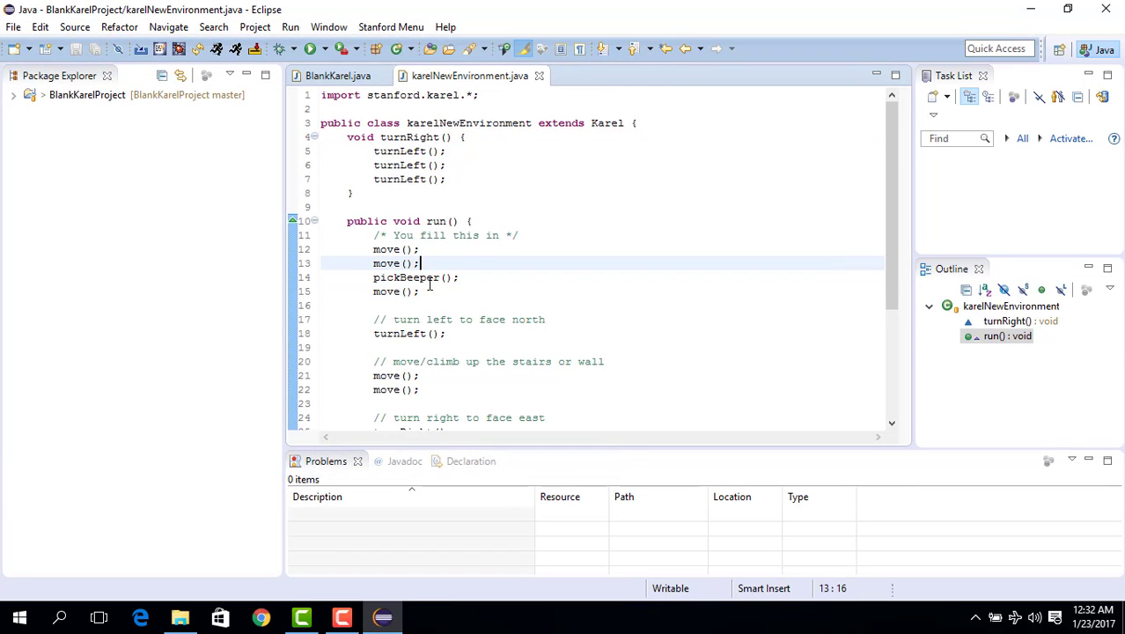
left_click(405, 250)
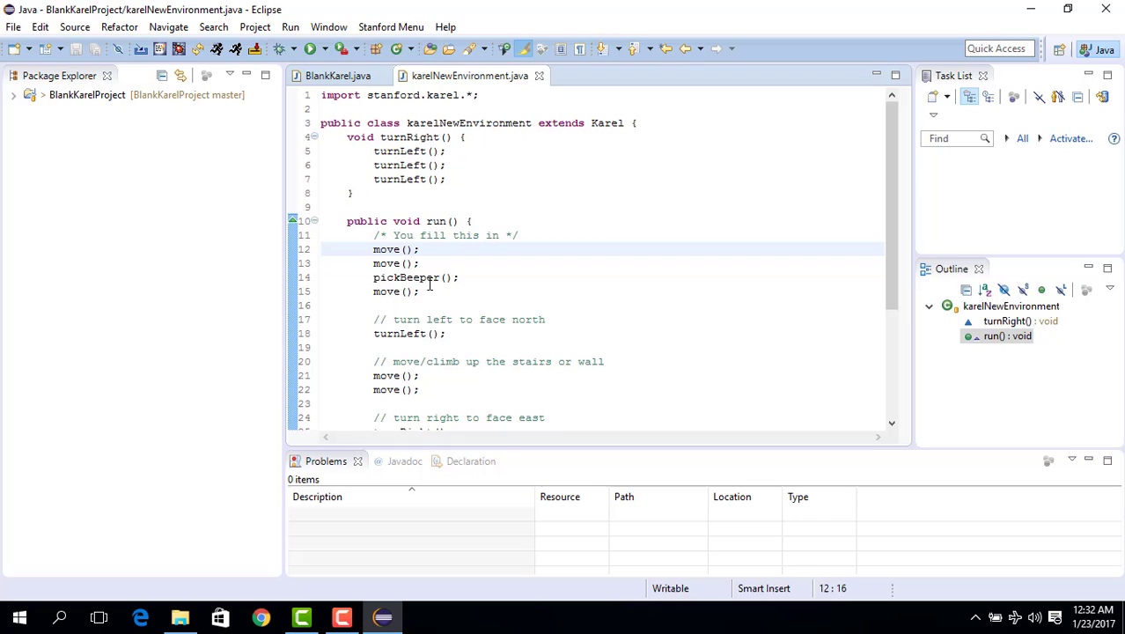
left_click(420, 250)
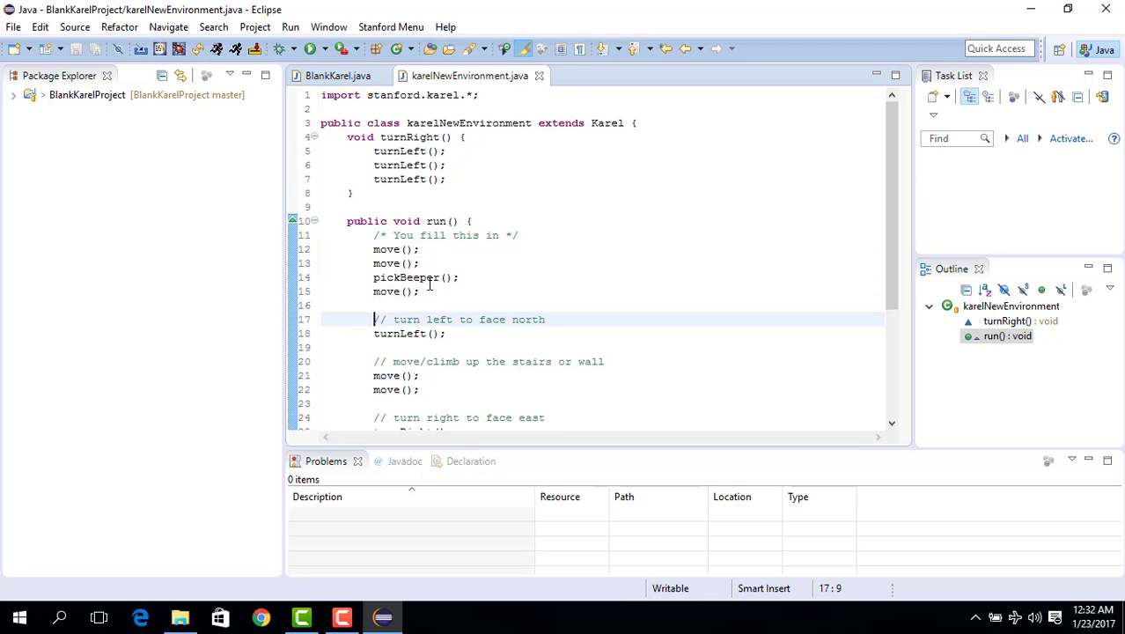
scroll("down", 3)
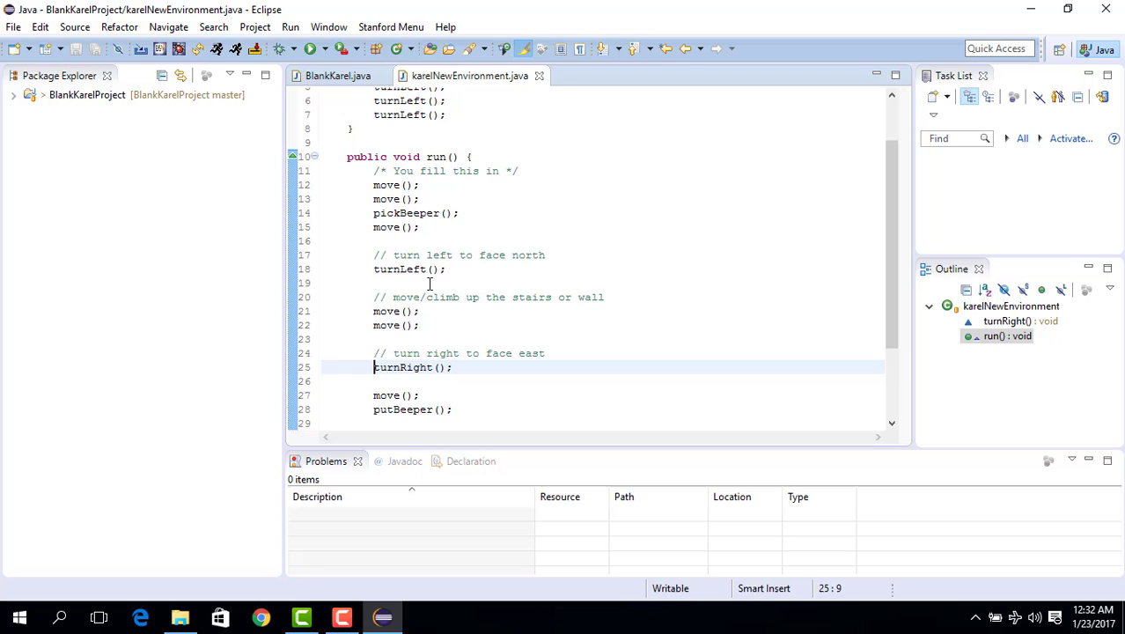
double_click(403, 367)
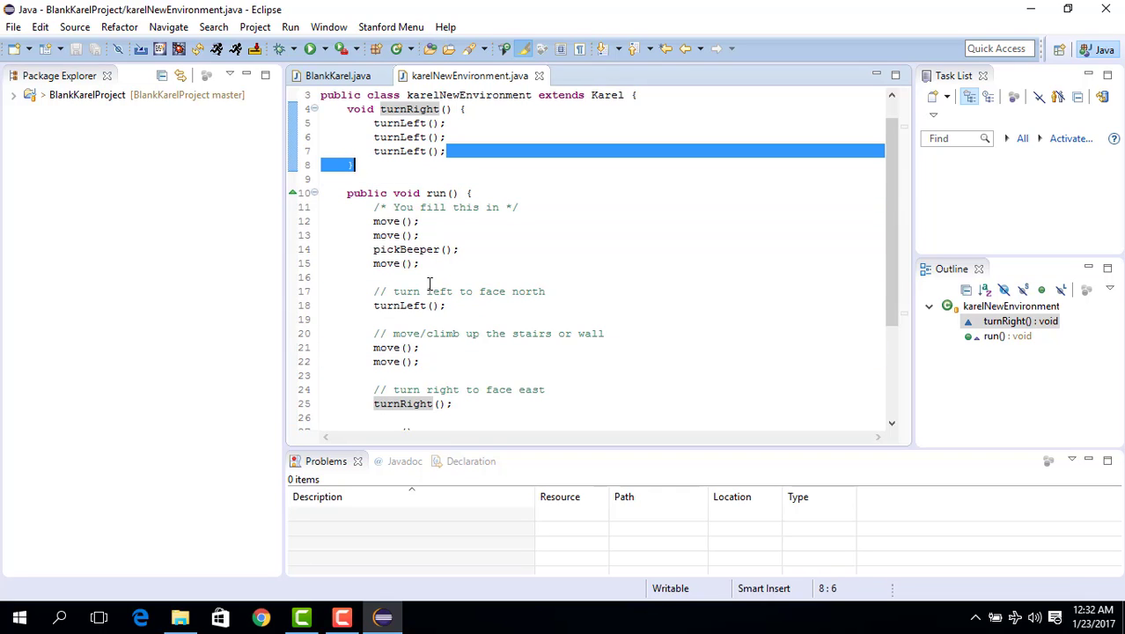
left_click(352, 166)
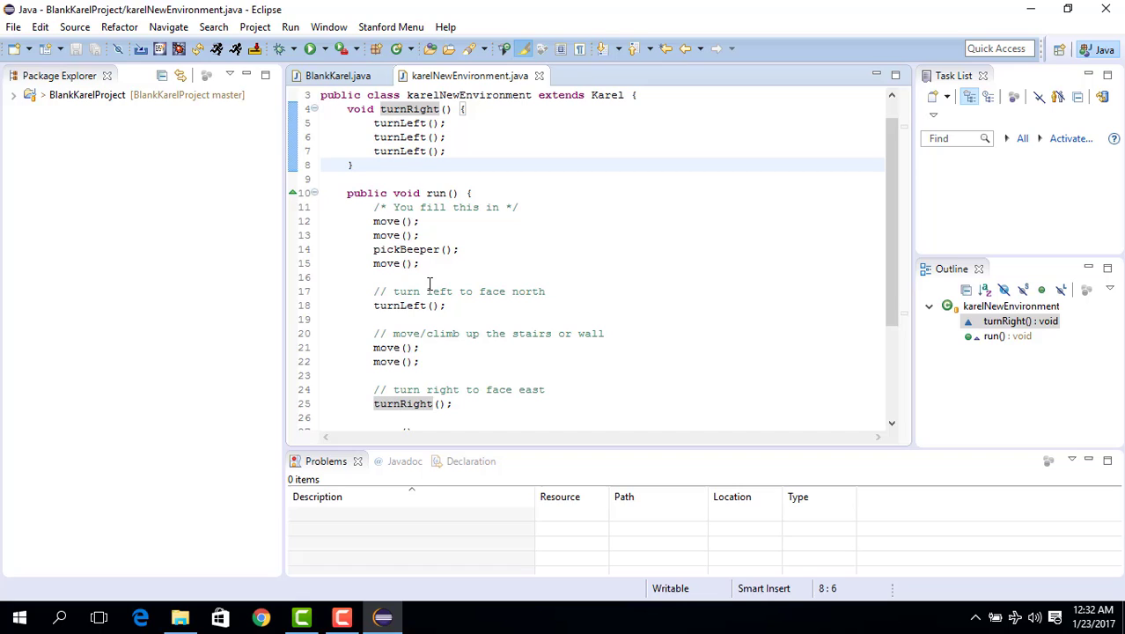
left_click(467, 403)
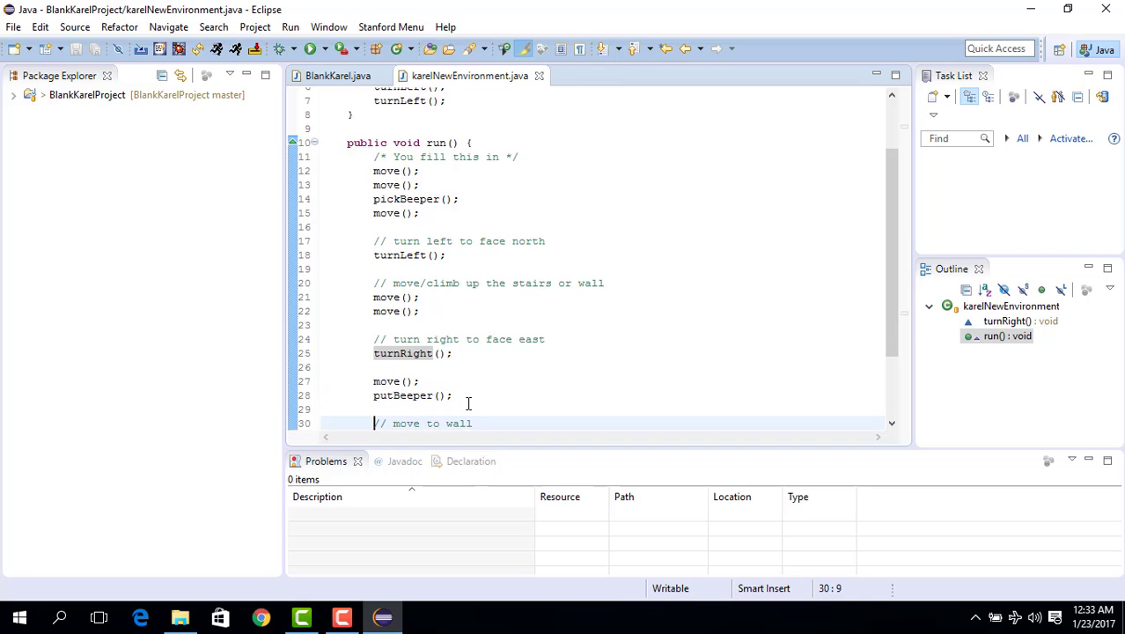
left_click(440, 325)
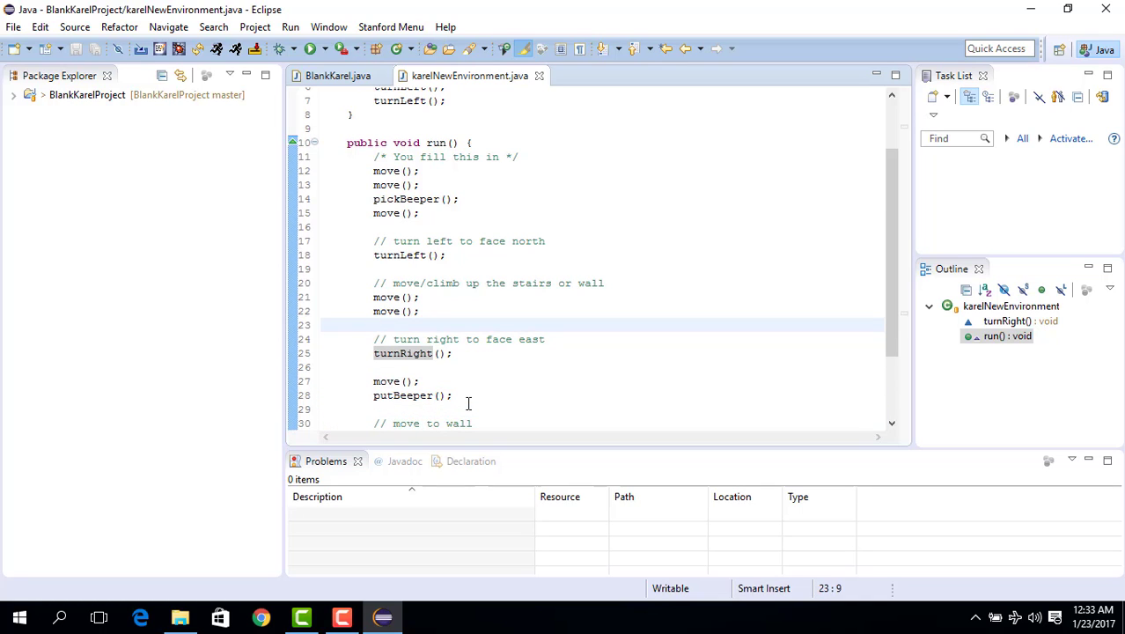
left_click(352, 115)
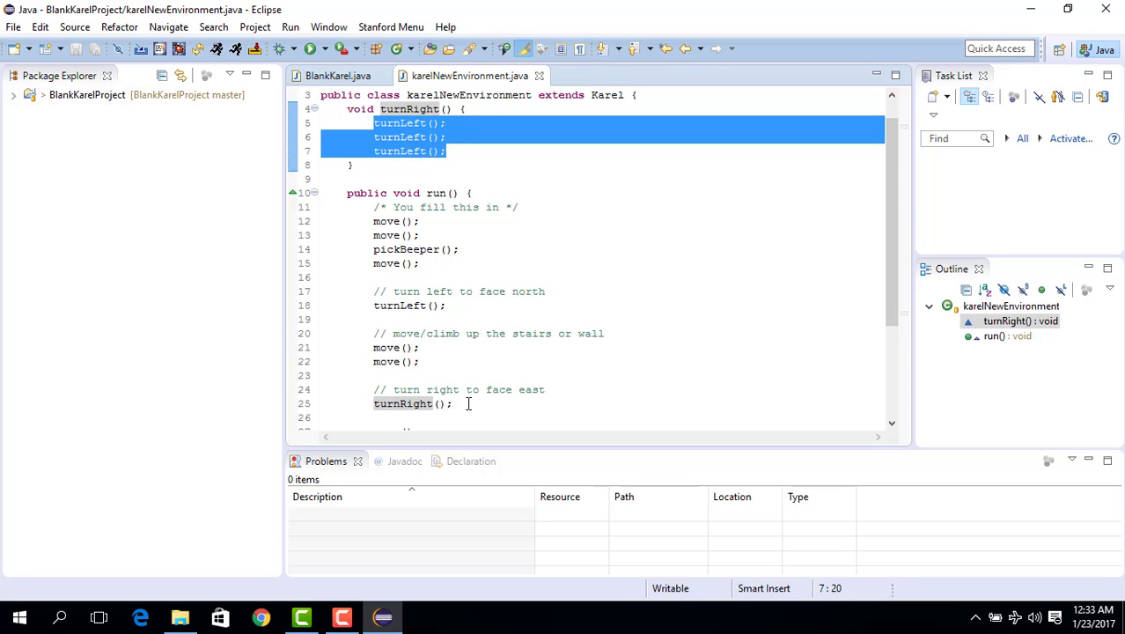
Replace the three turnLeft calls with a for (int i = 0; i < 3; i++) loop header.
left_click(446, 123)
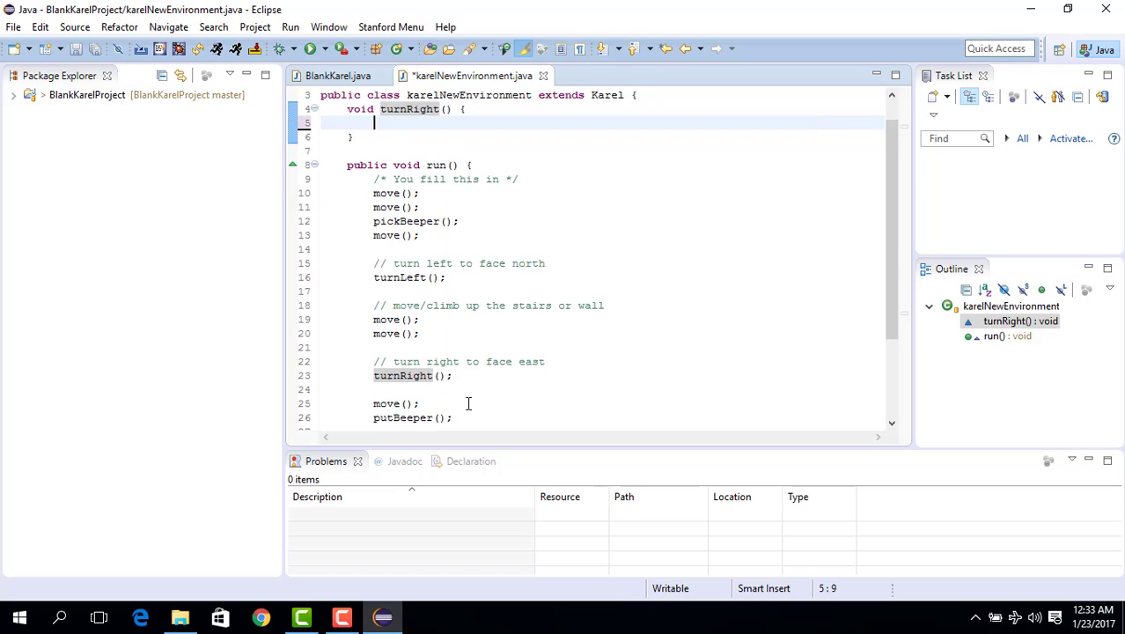
type("for (")
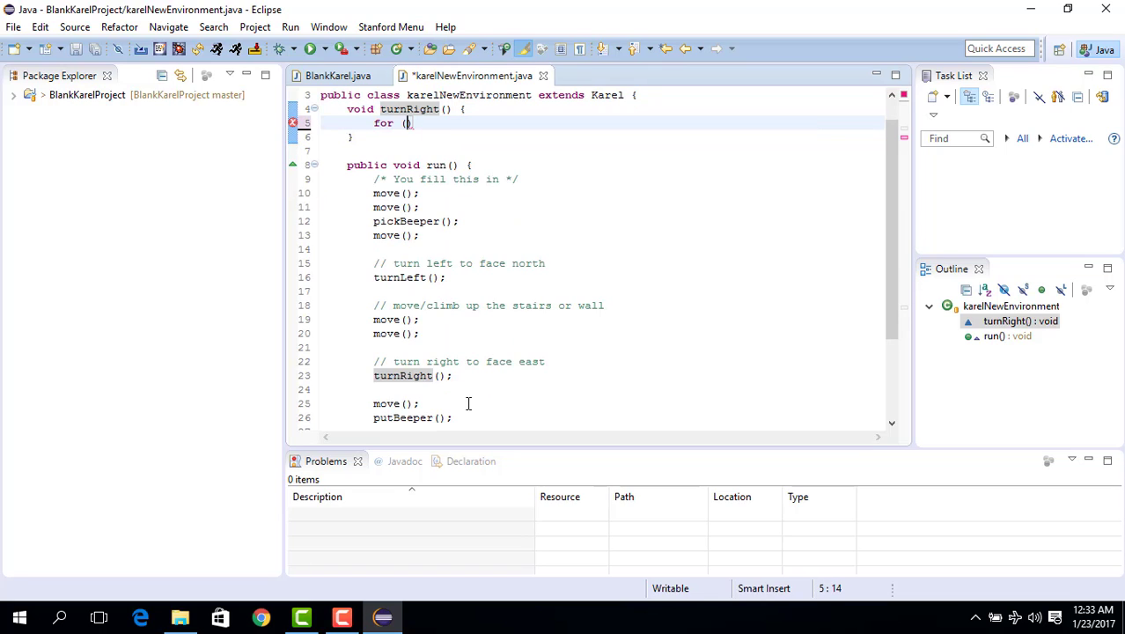
type("int i = 0; i <")
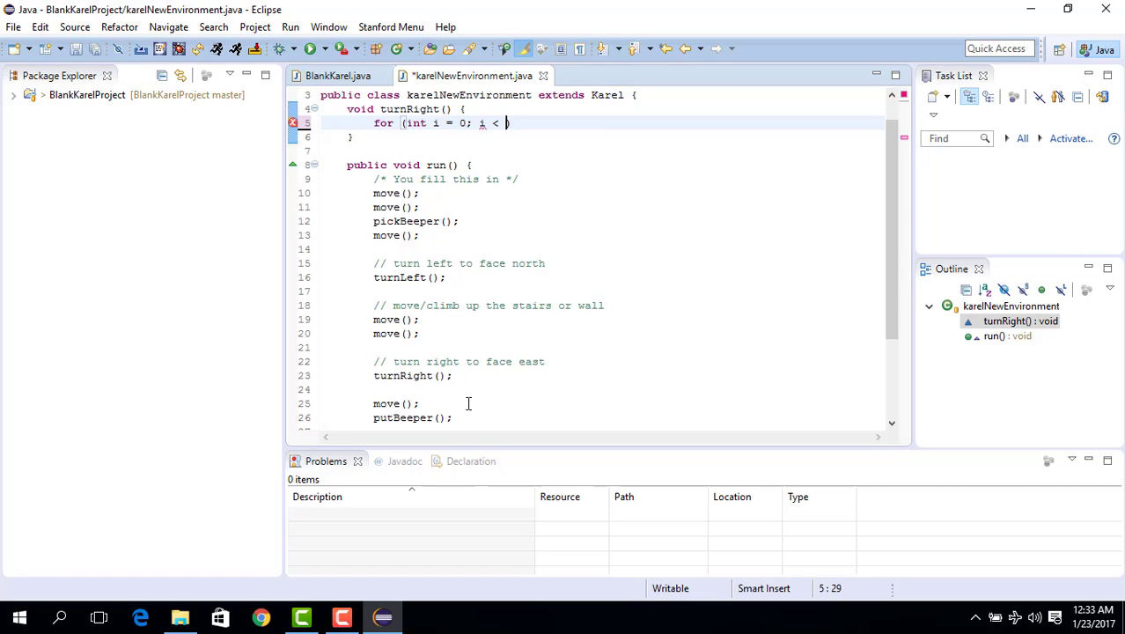
type("3")
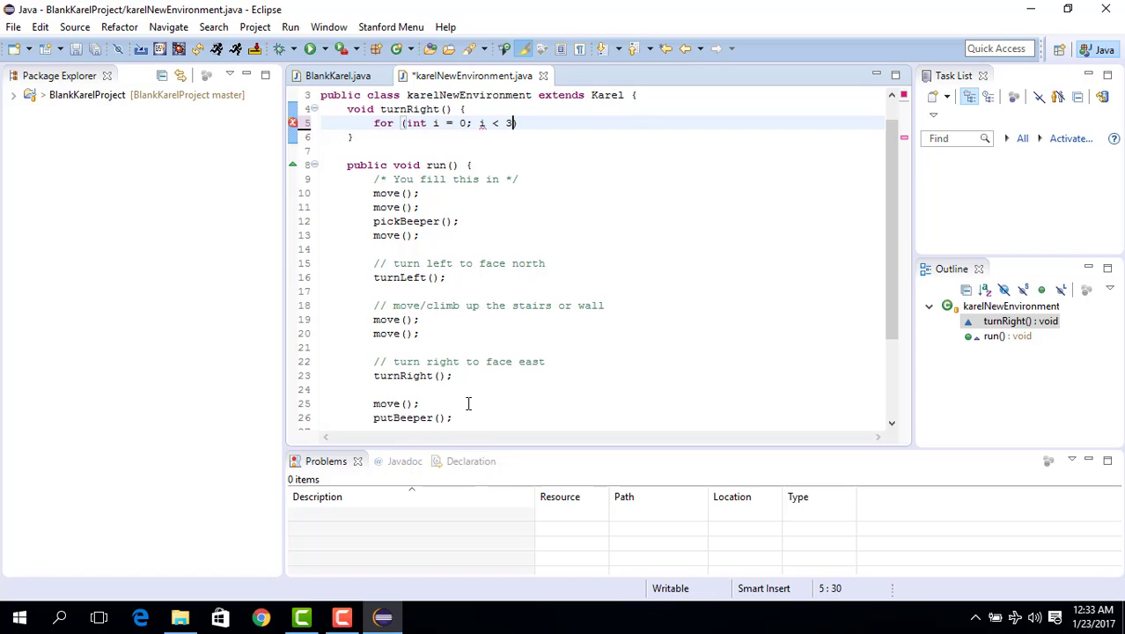
type(";)")
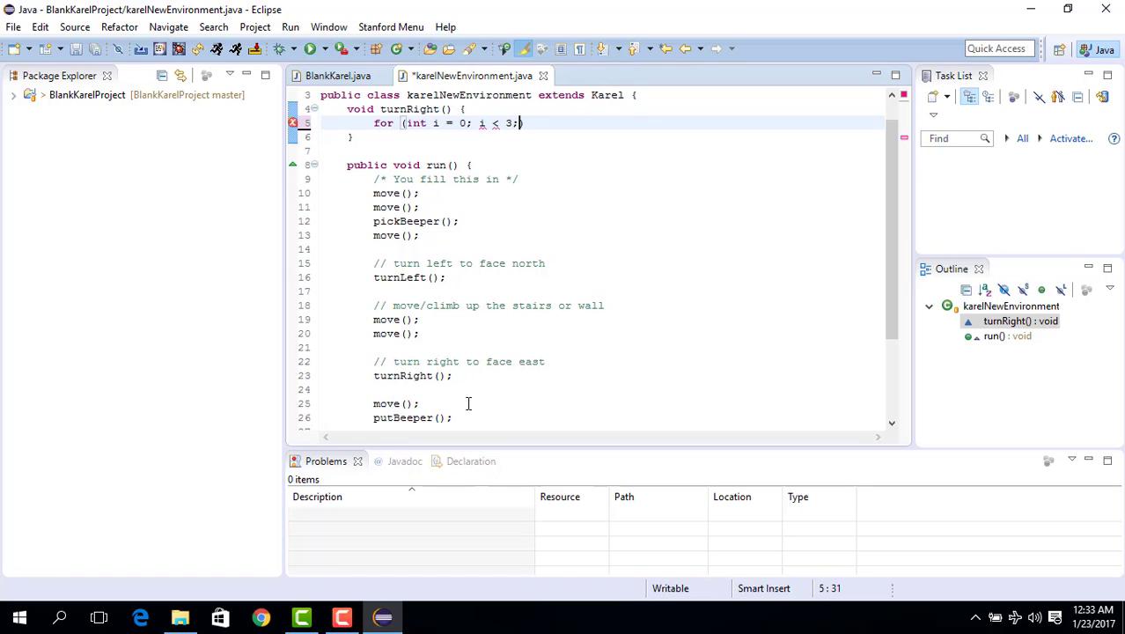
type("i++")
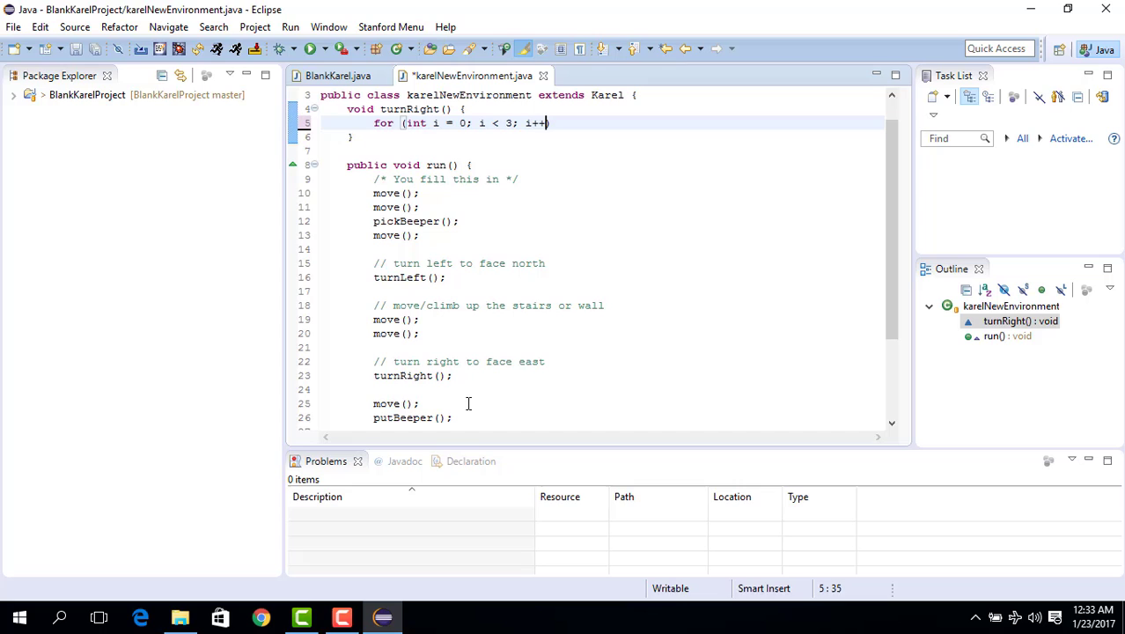
type("{")
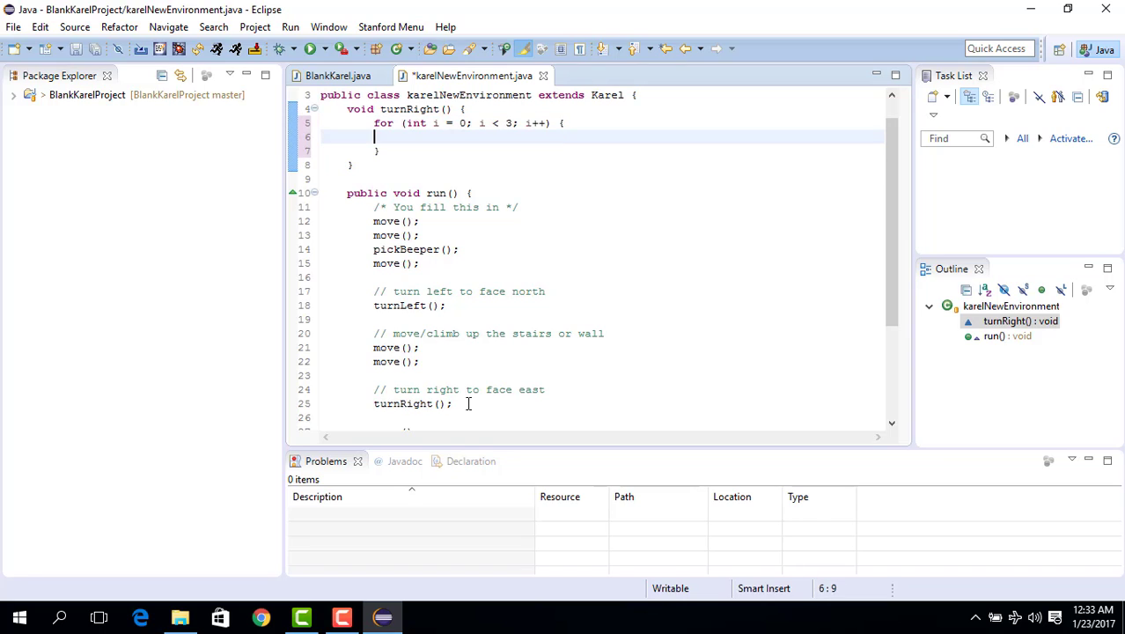
Put turnLeft() in the loop body and correct the loop count from 4 to 3.
key("Tab")
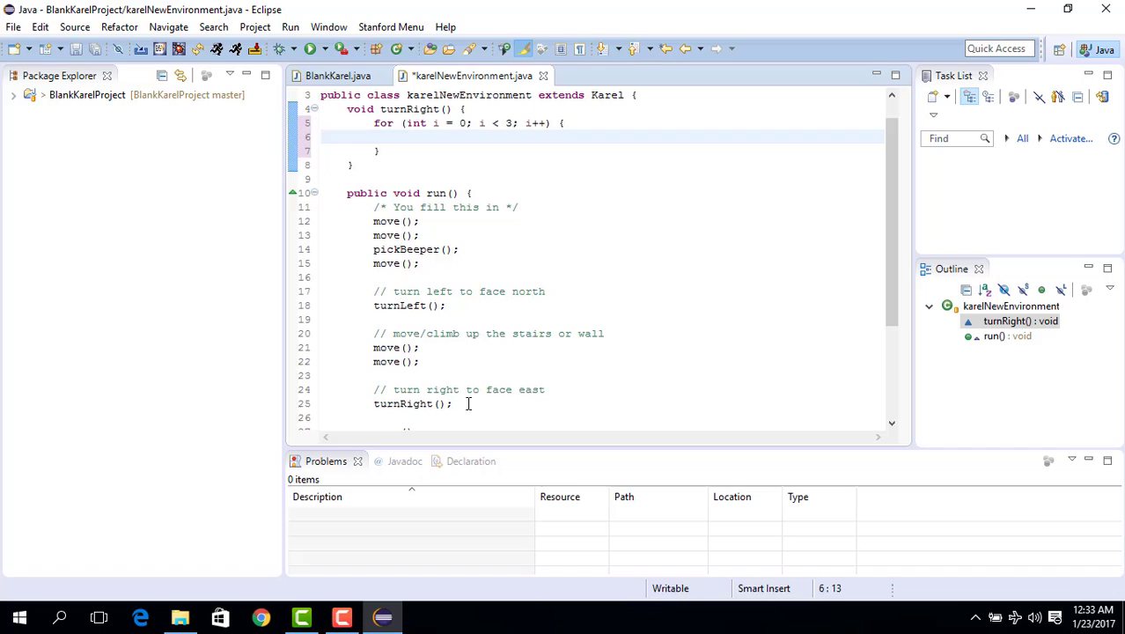
type("turnLeft")
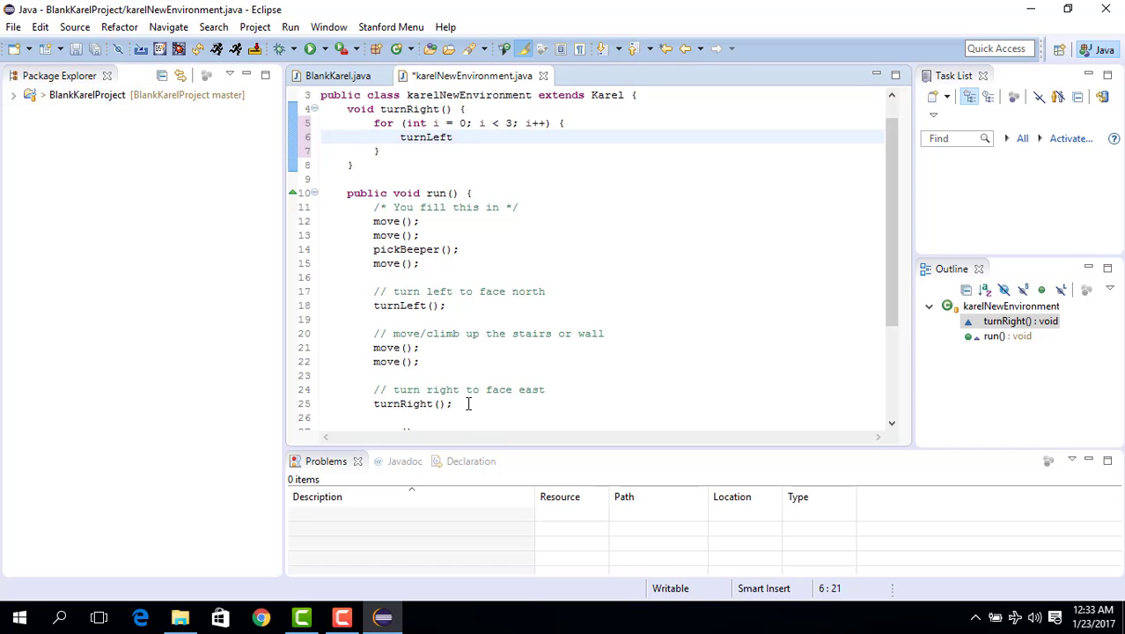
type("();")
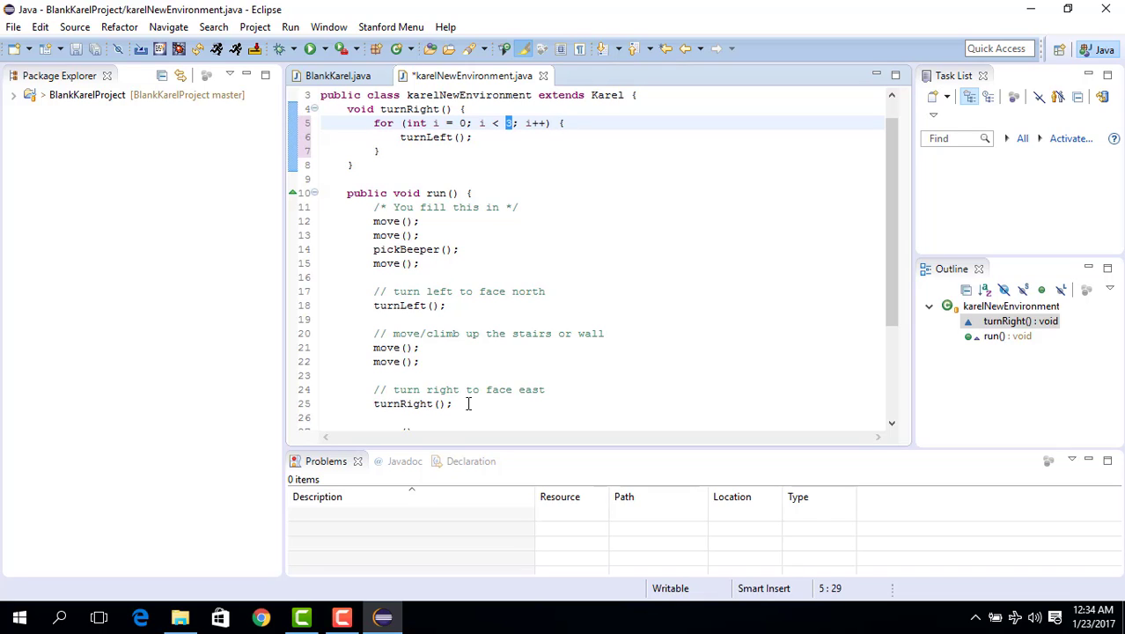
type("4")
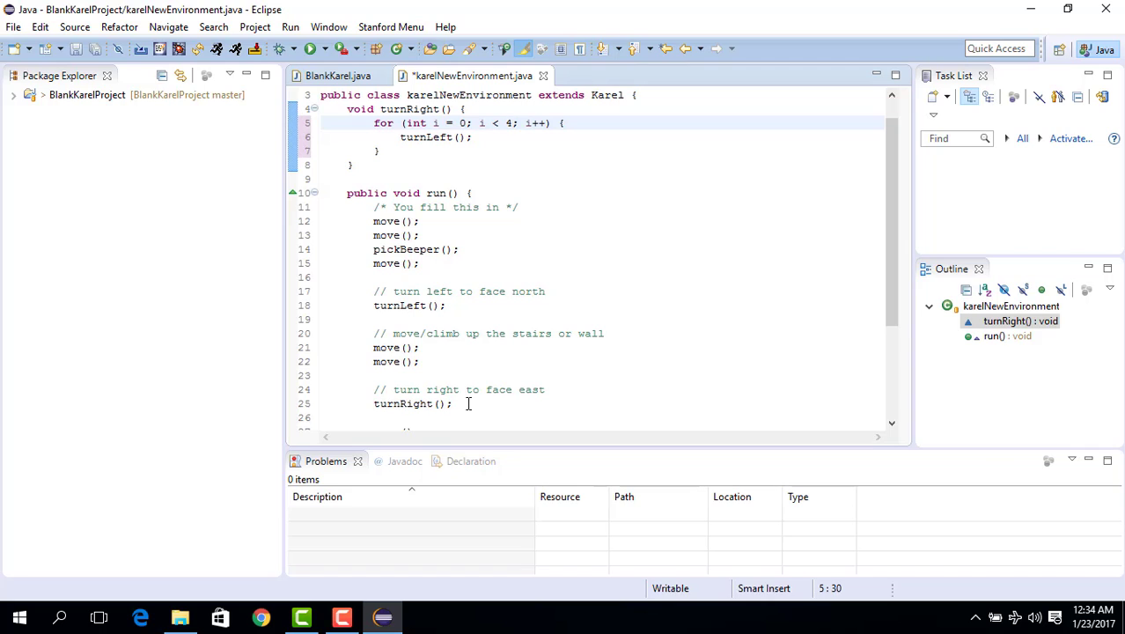
left_click(514, 122)
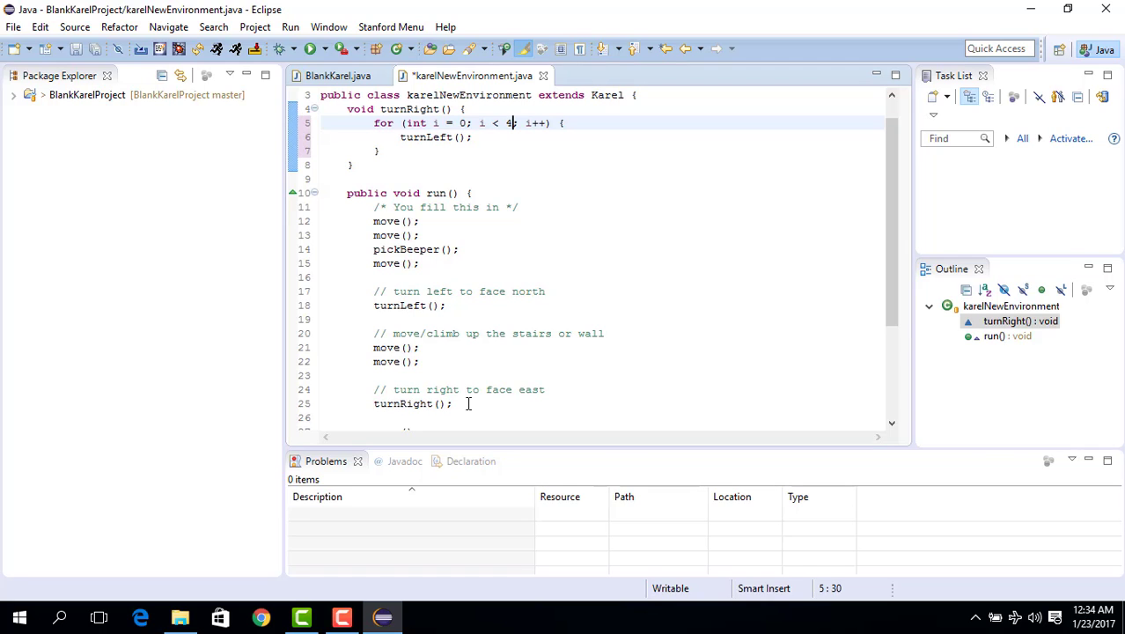
key("BackSpace")
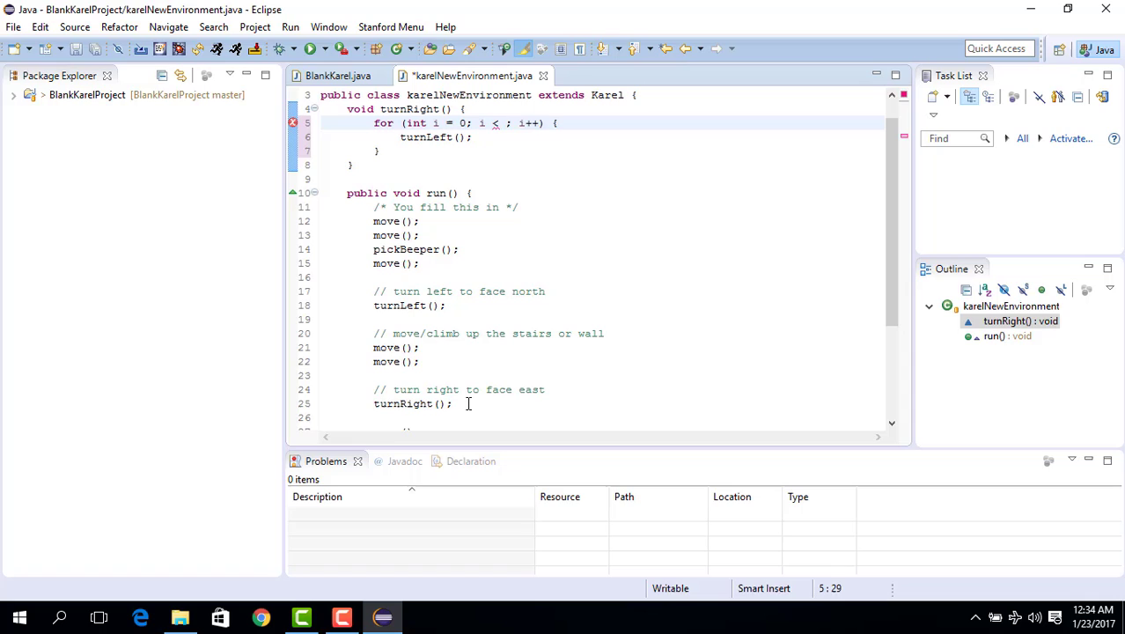
type("3")
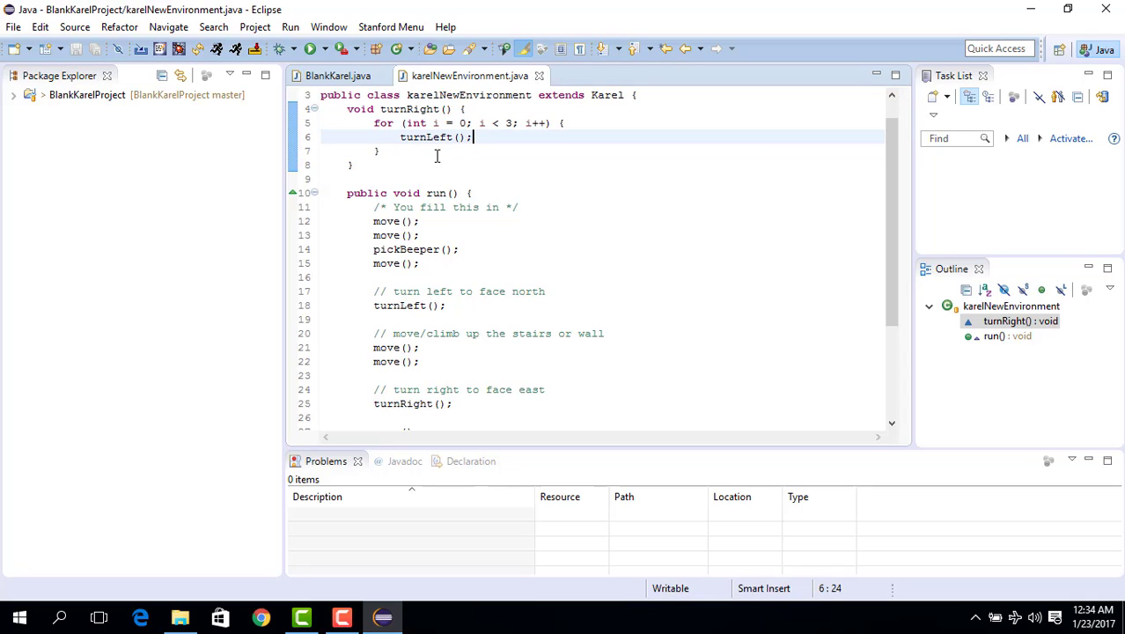
double_click(425, 137)
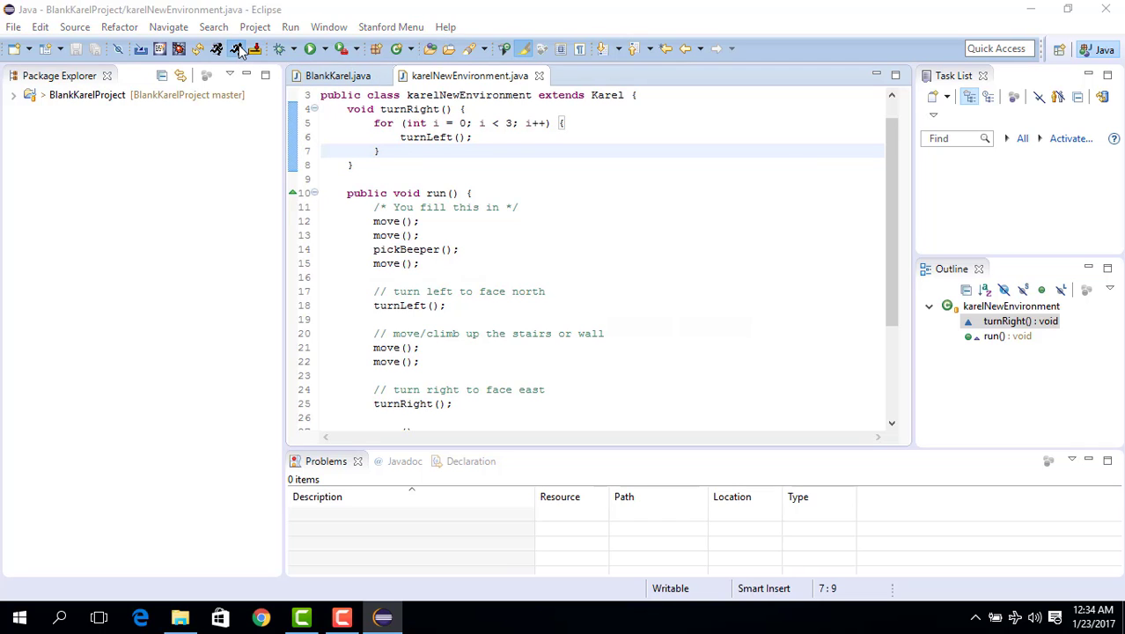
left_click(238, 48)
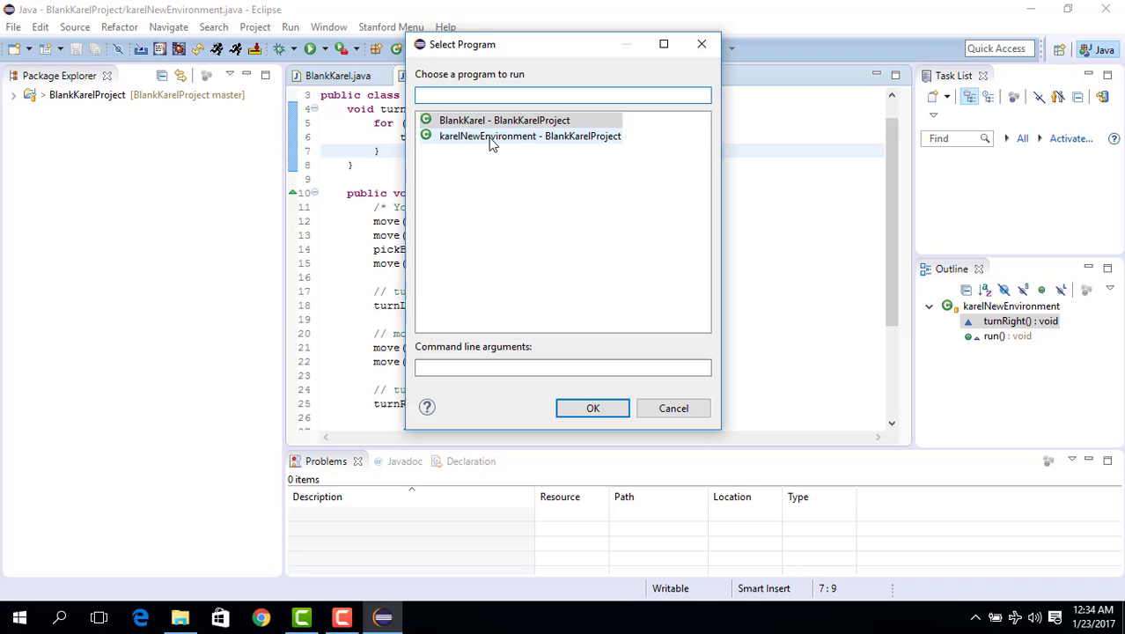
left_click(593, 408)
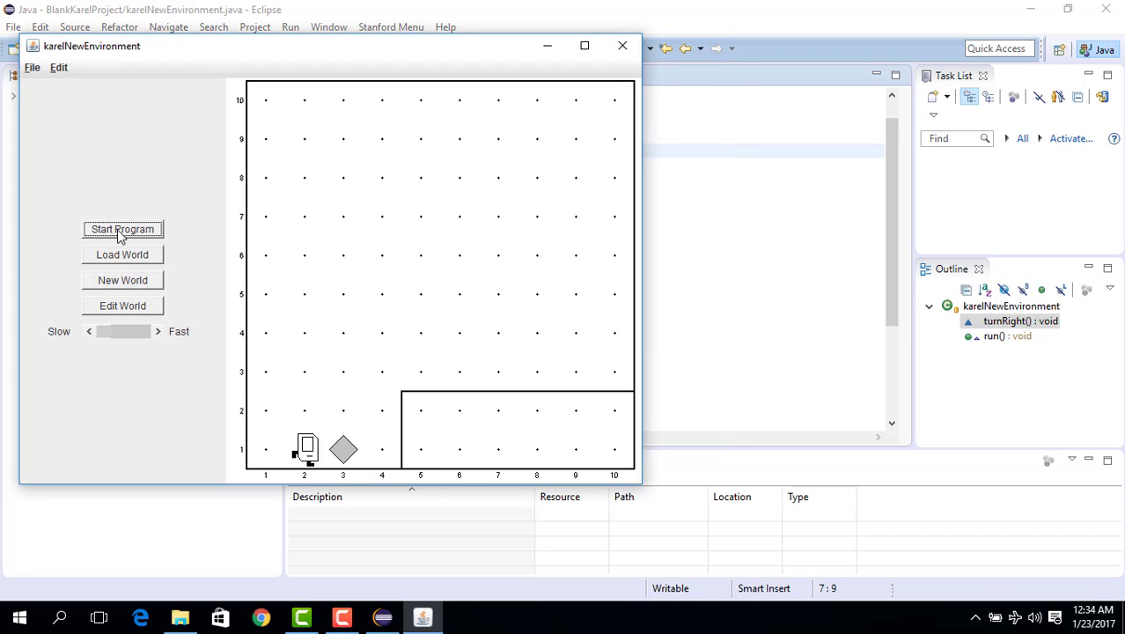
left_click(123, 229)
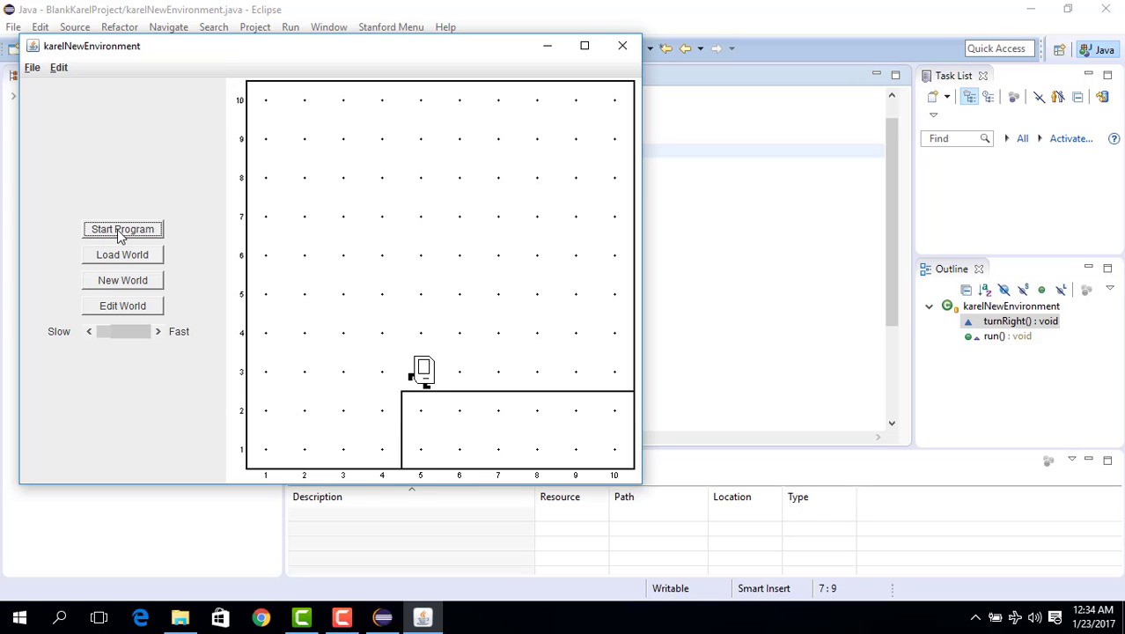
left_click(123, 229)
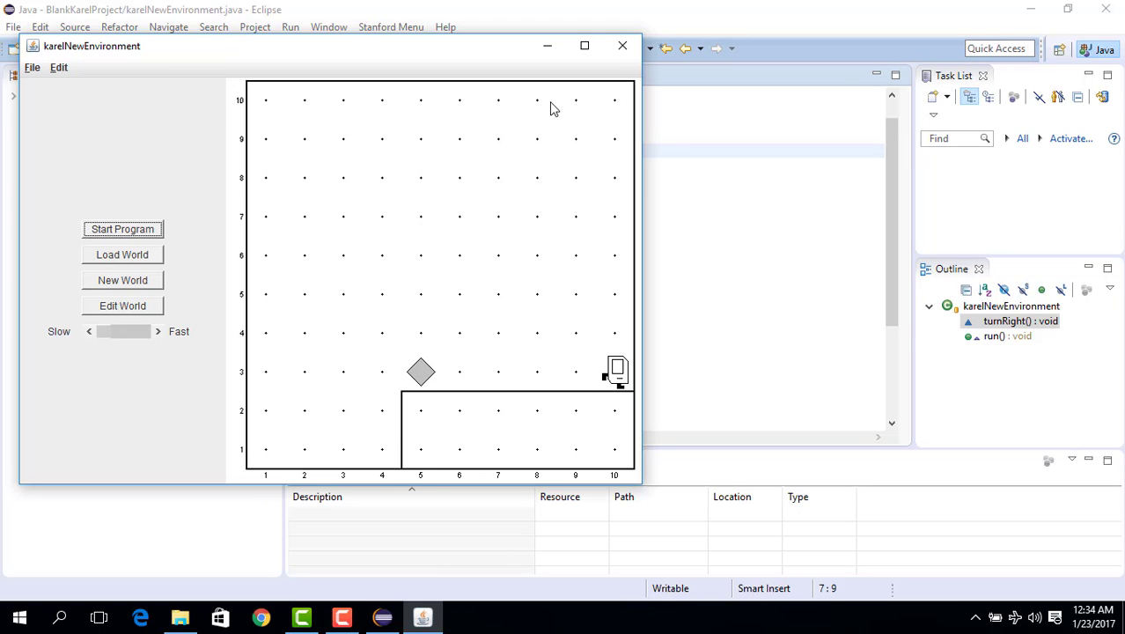
left_click(623, 45)
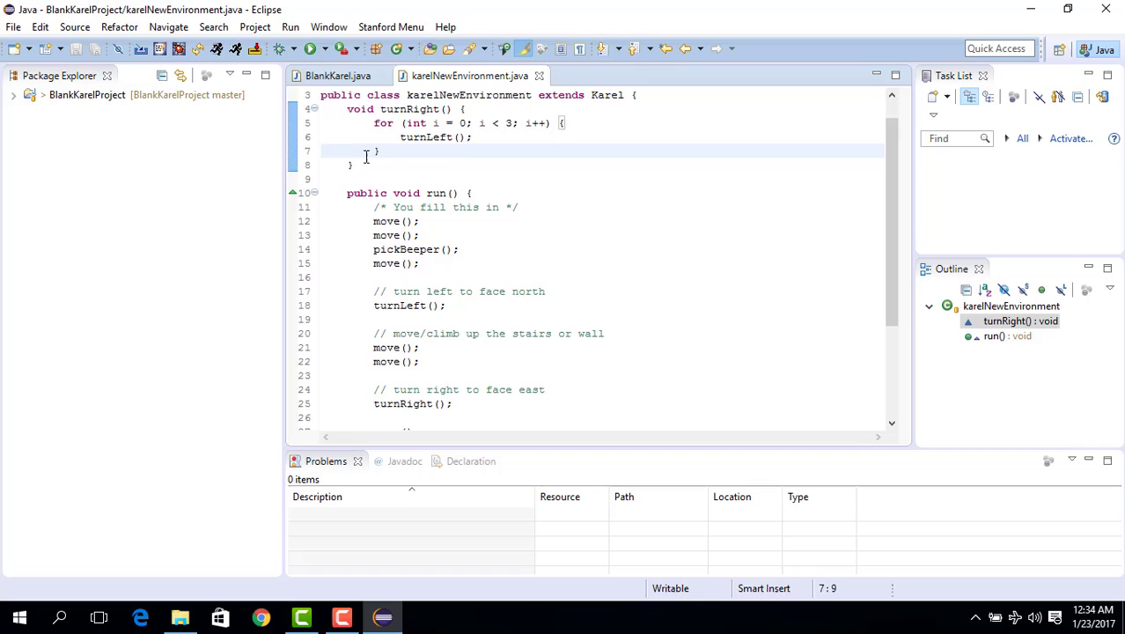
Make room above turnRight and type a draft block comment about turning right.
left_click(465, 95)
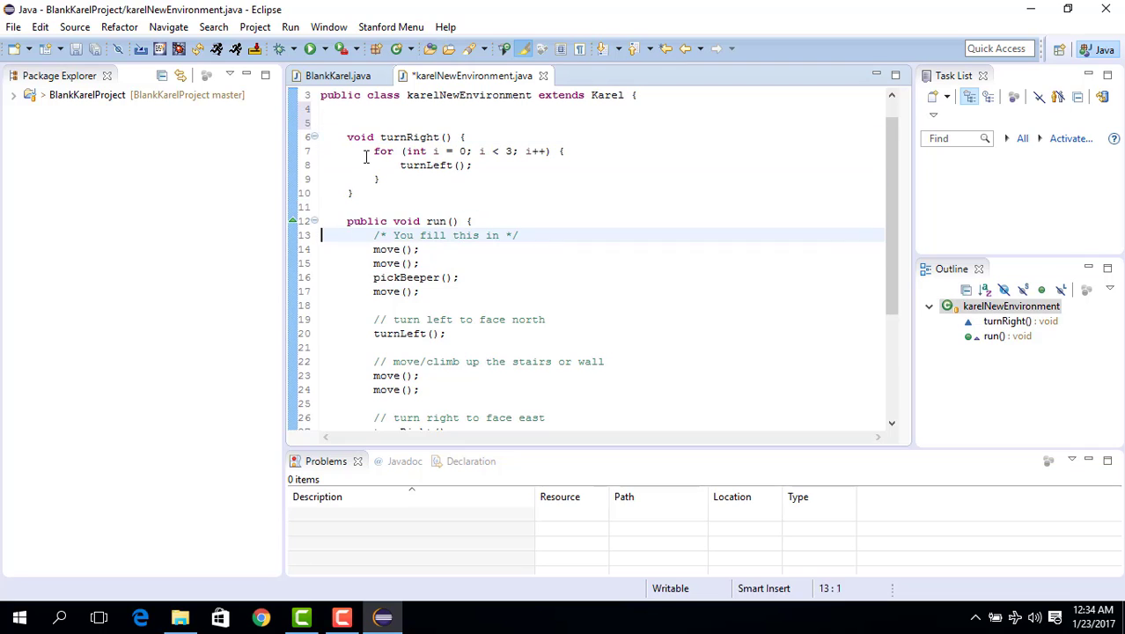
left_click(473, 221)
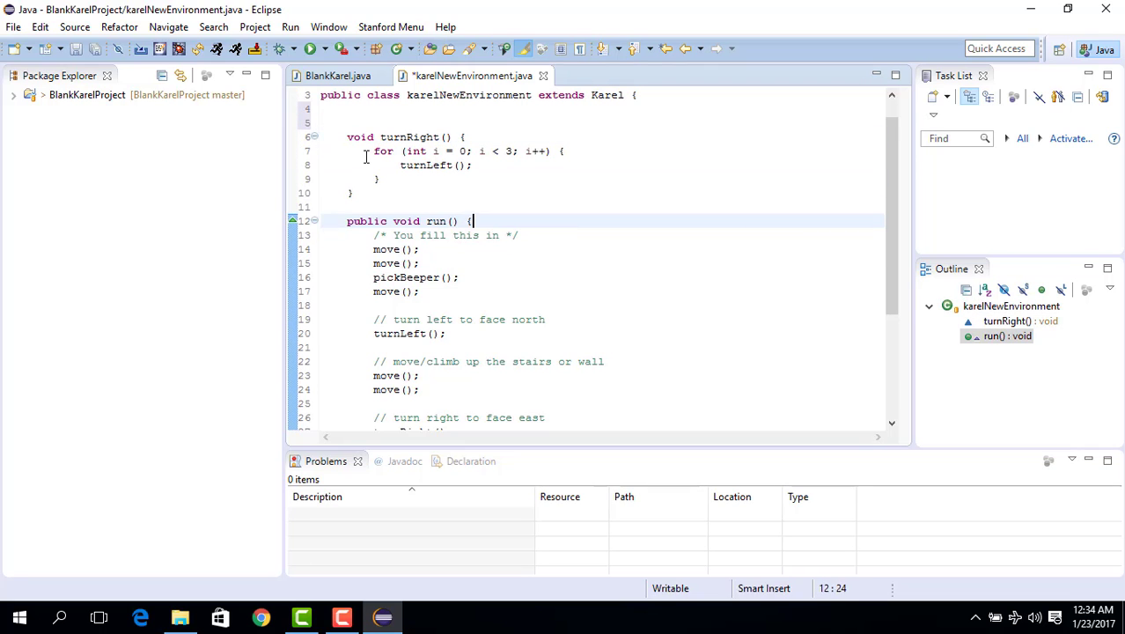
left_click(349, 123)
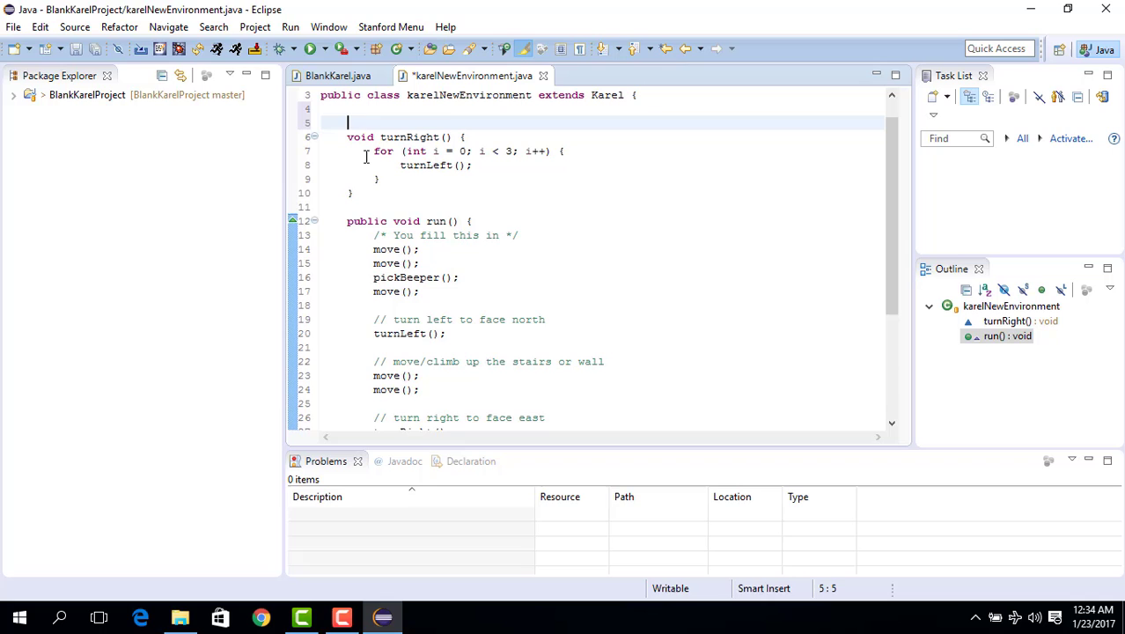
type("/* You fill this in */")
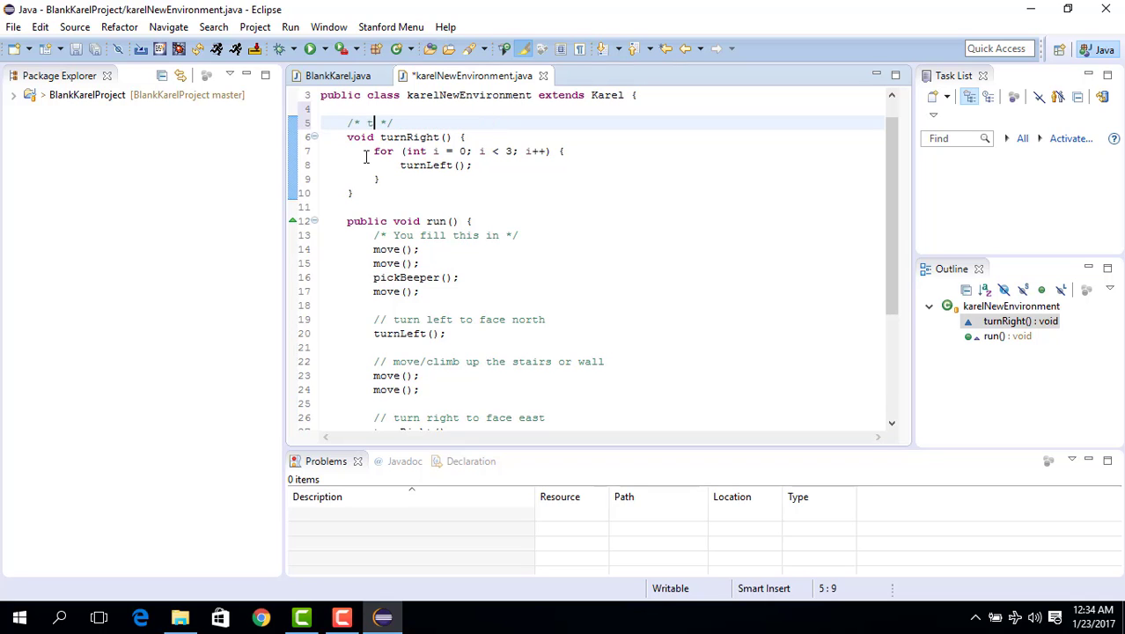
type("urnRight turns Kare")
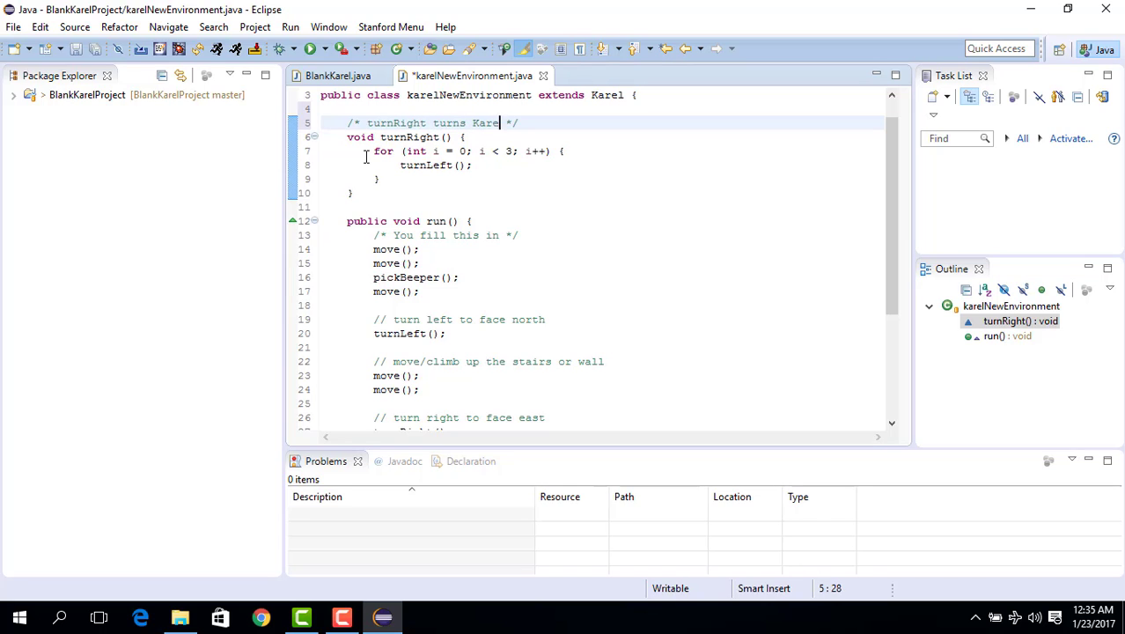
type("right")
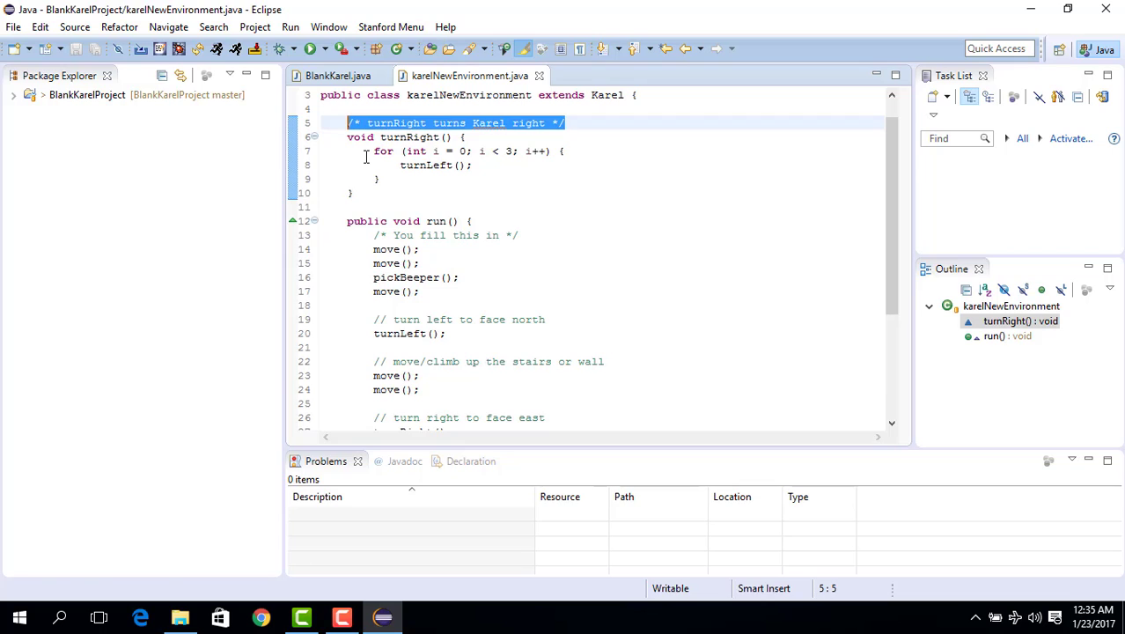
Finalize the comment as /* turnRight turns Karel right */ and drop the duplicate // line.
type("//")
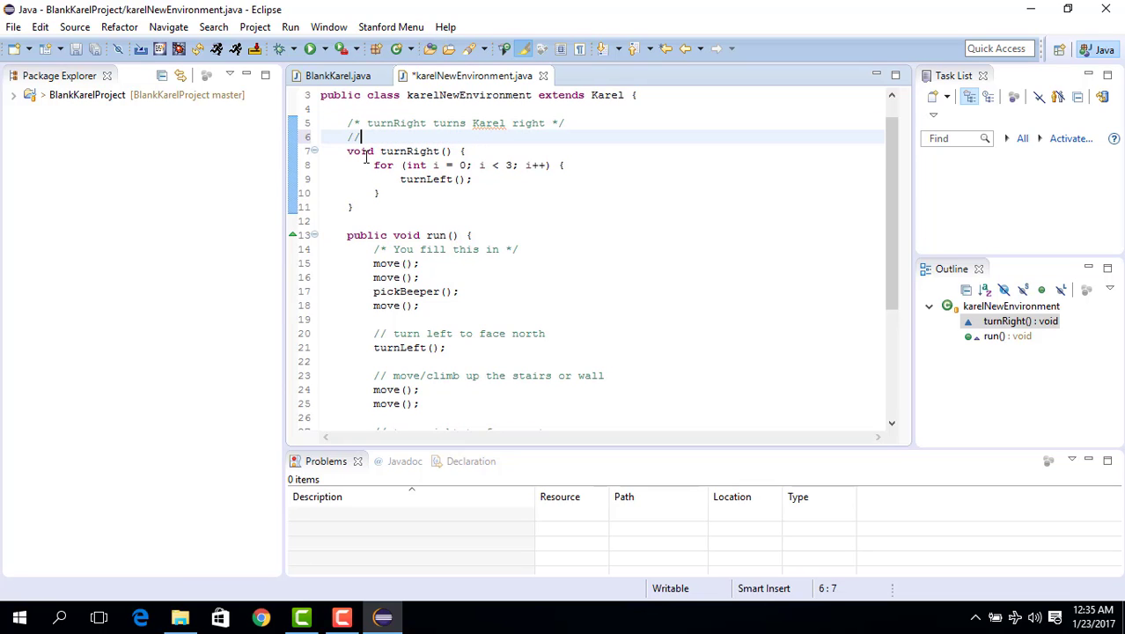
type("turn")
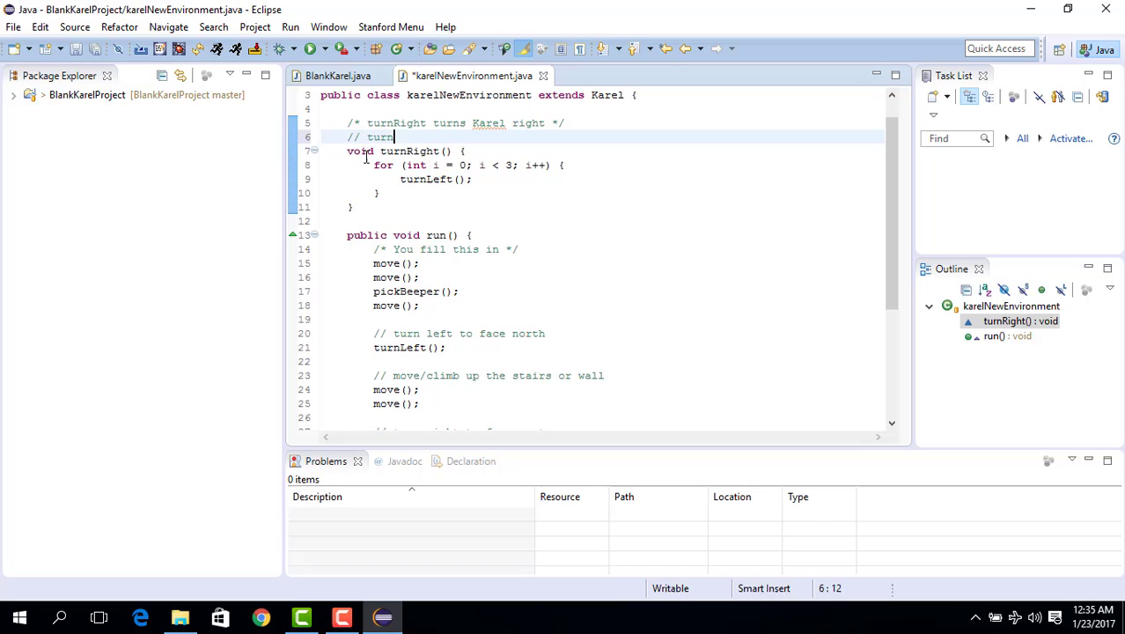
type("Right")
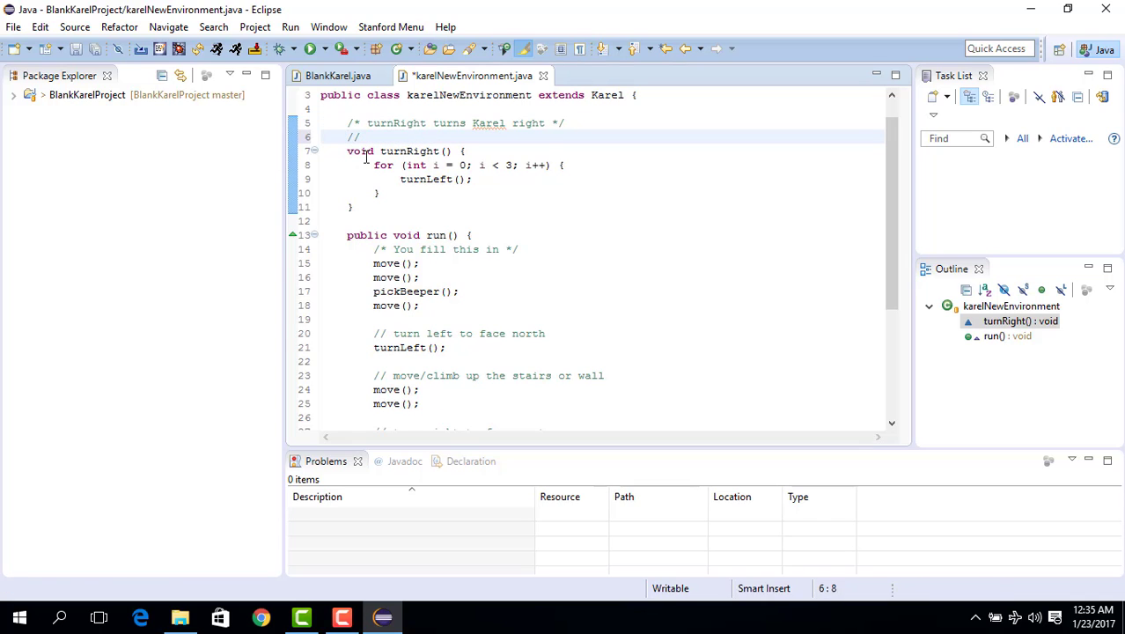
type("/* turnRight turns Karel right */")
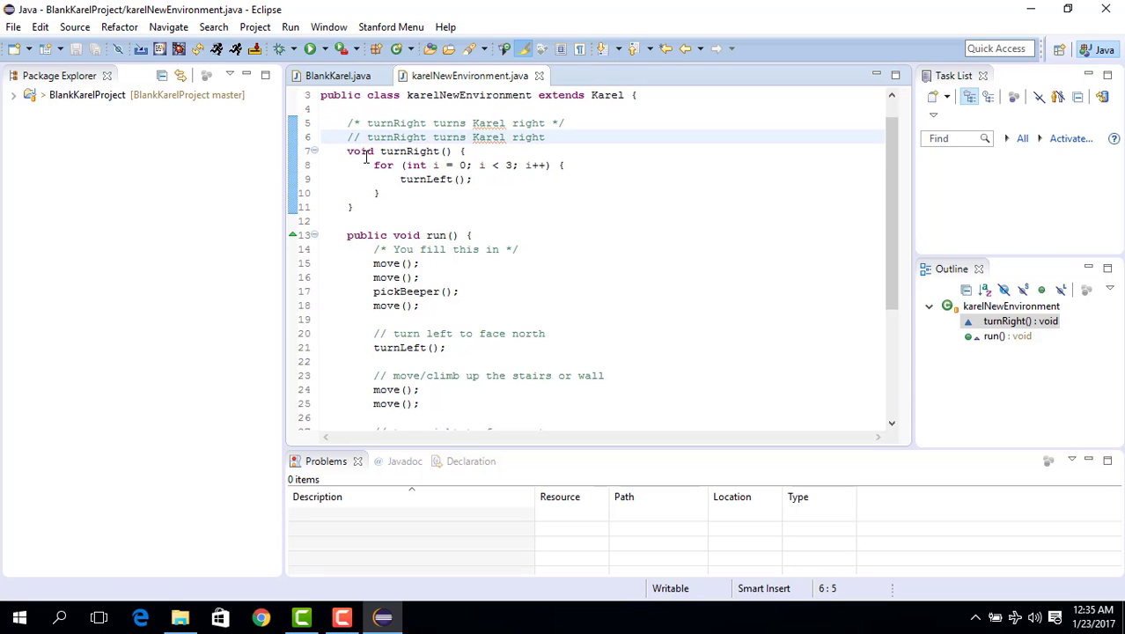
triple_click(447, 136)
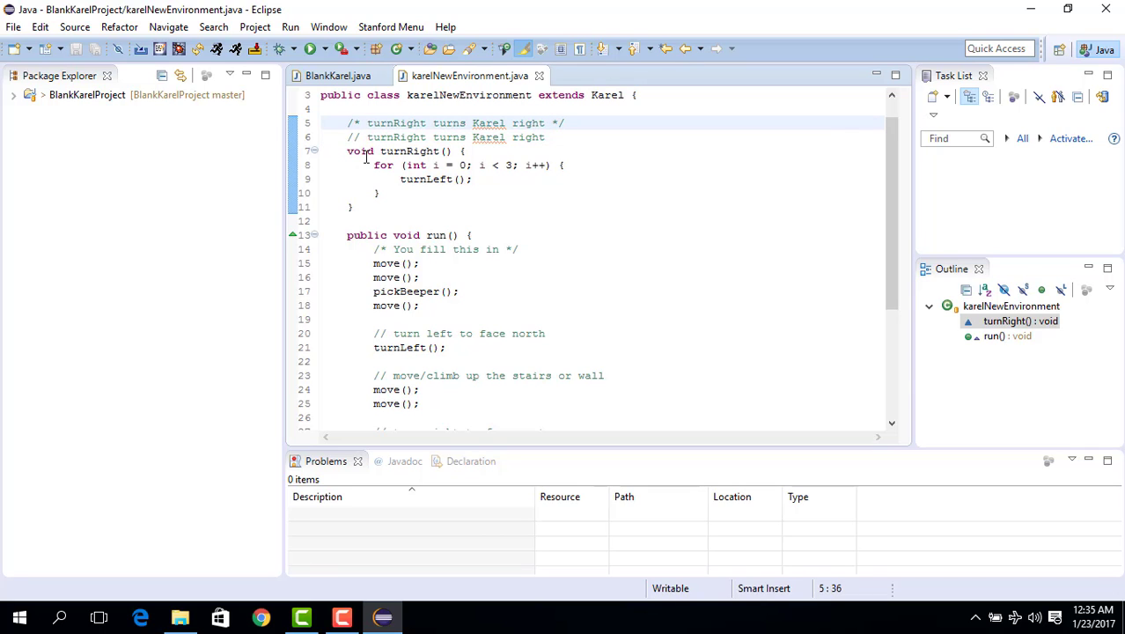
left_click(473, 122)
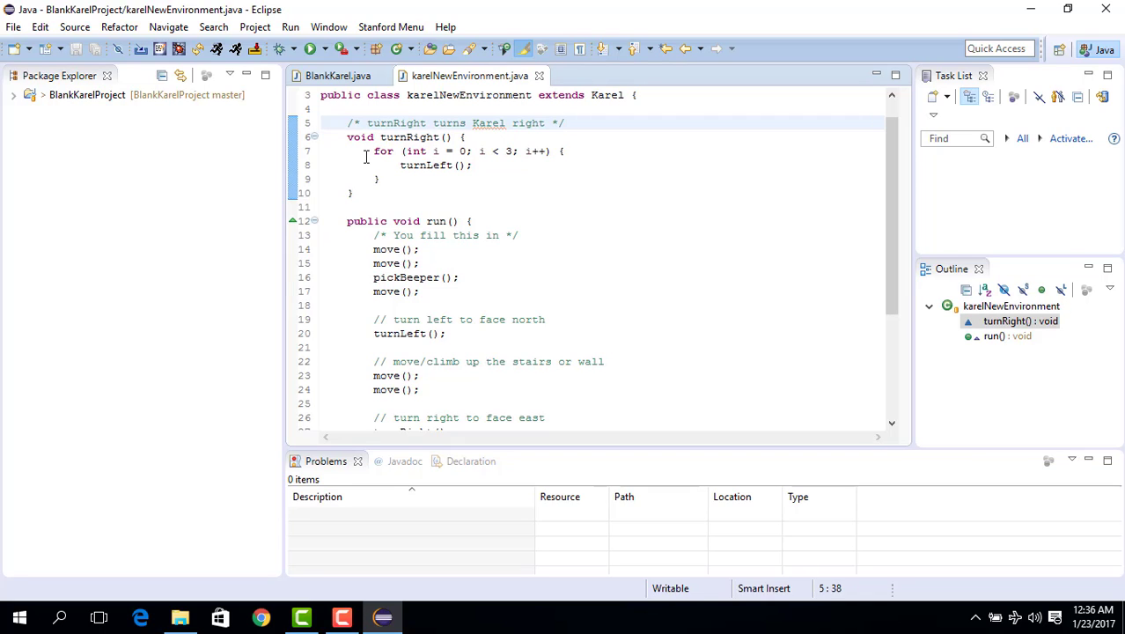
Add a comment line saying the for loop creates turnRight.
left_click(421, 263)
type("// using")
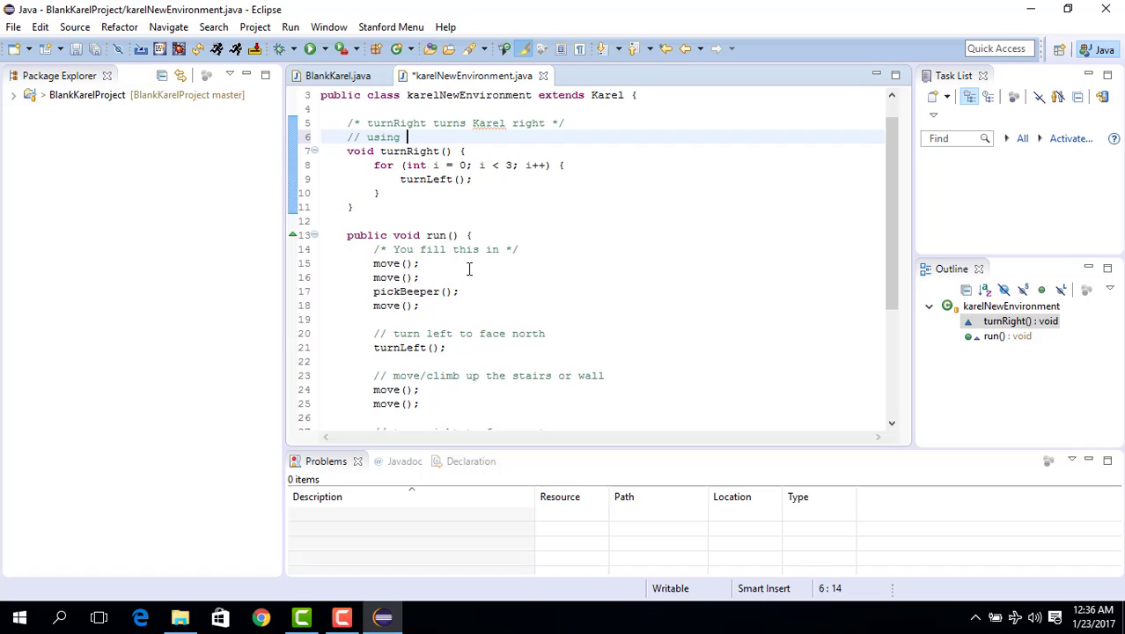
type("for loo")
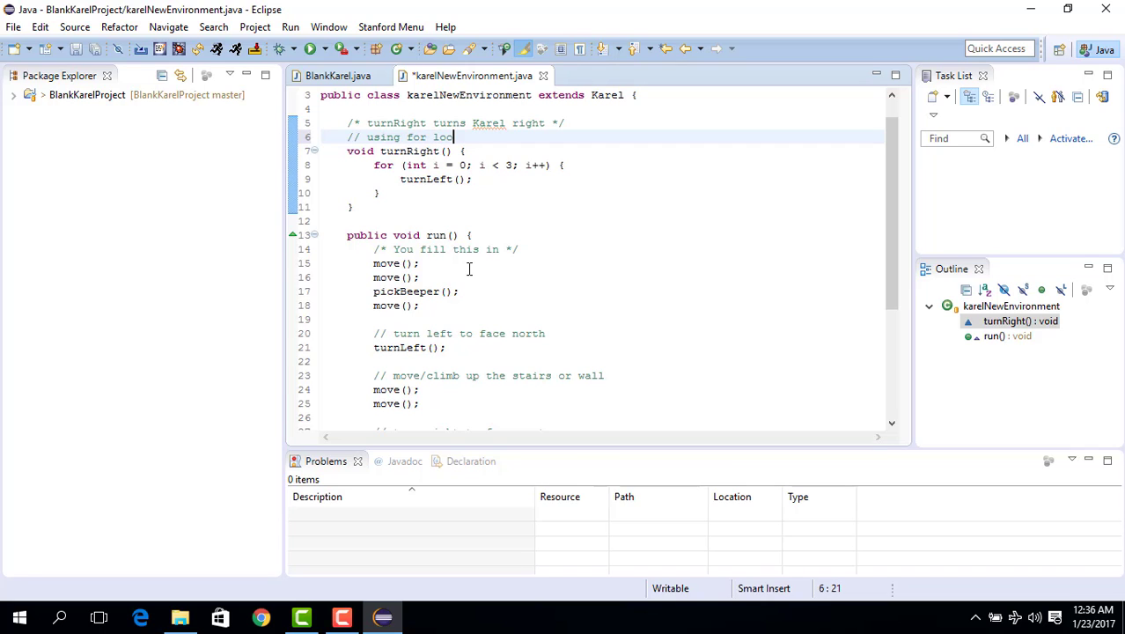
type("create")
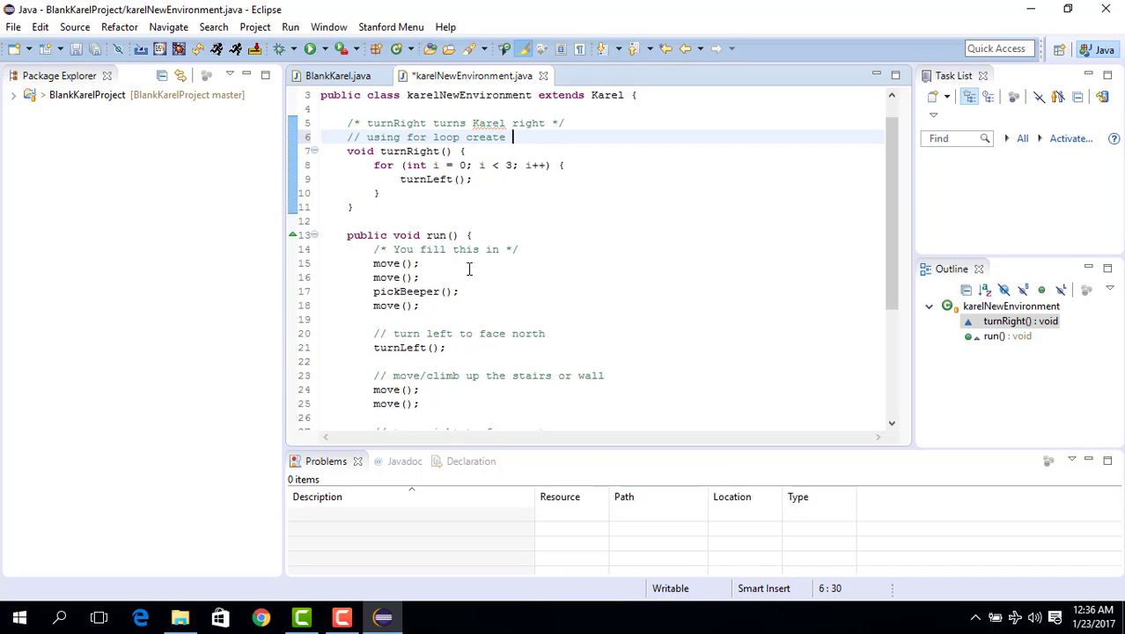
type("turn R")
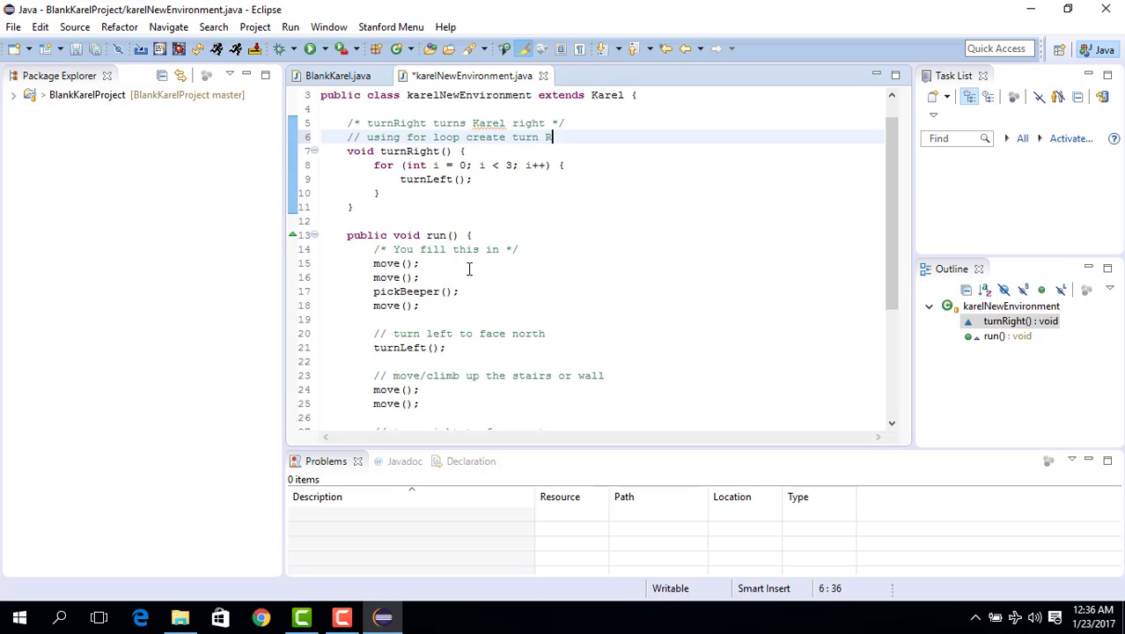
type("ight")
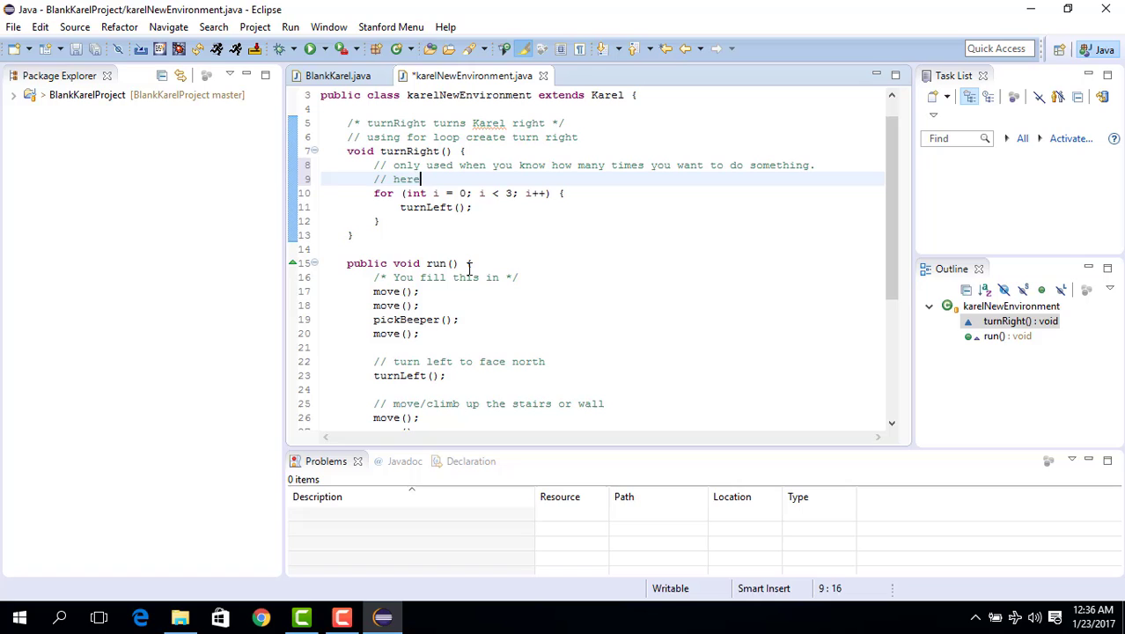
Note that turning left 3 times acts as a right turn, save, and start '// for loop'.
type("we know thata we want to turn")
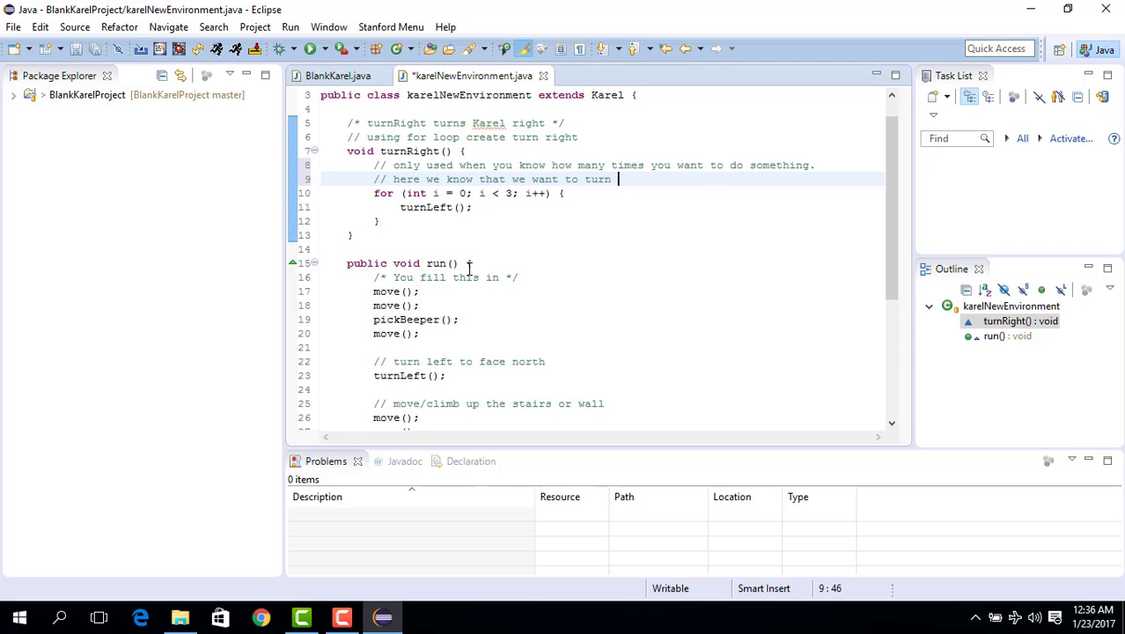
type("left 3 time")
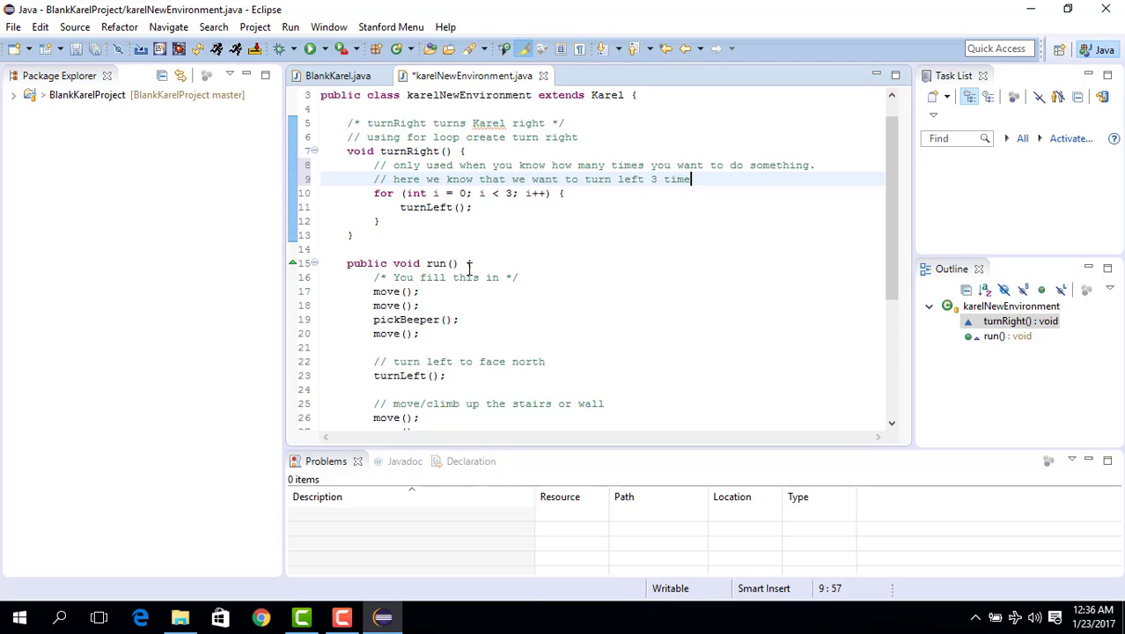
type("s, to a")
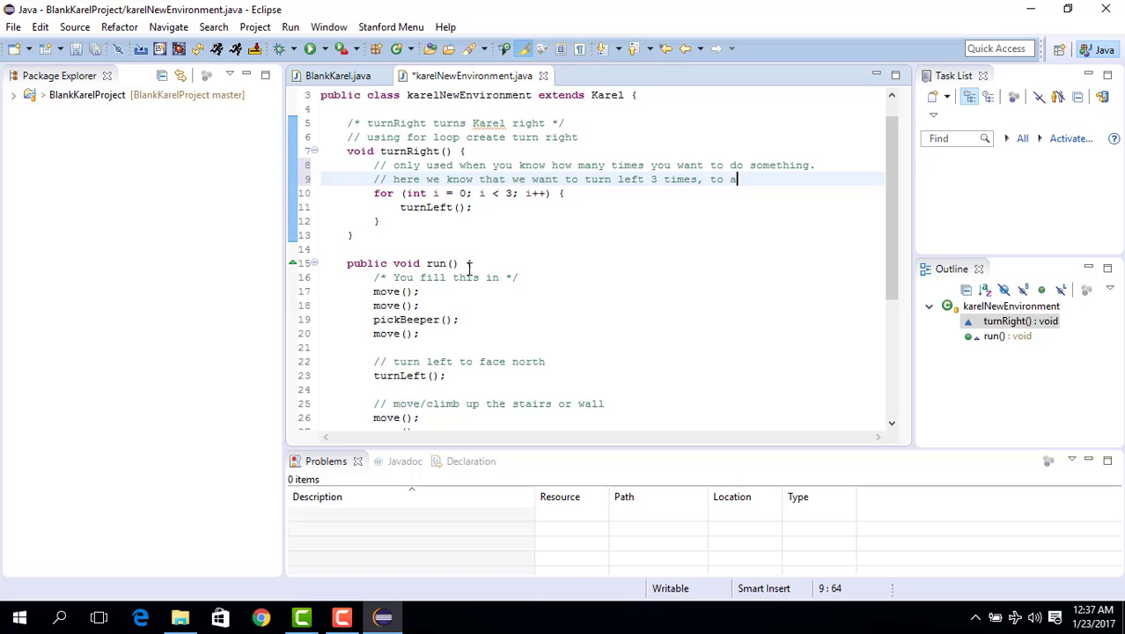
type("cta")
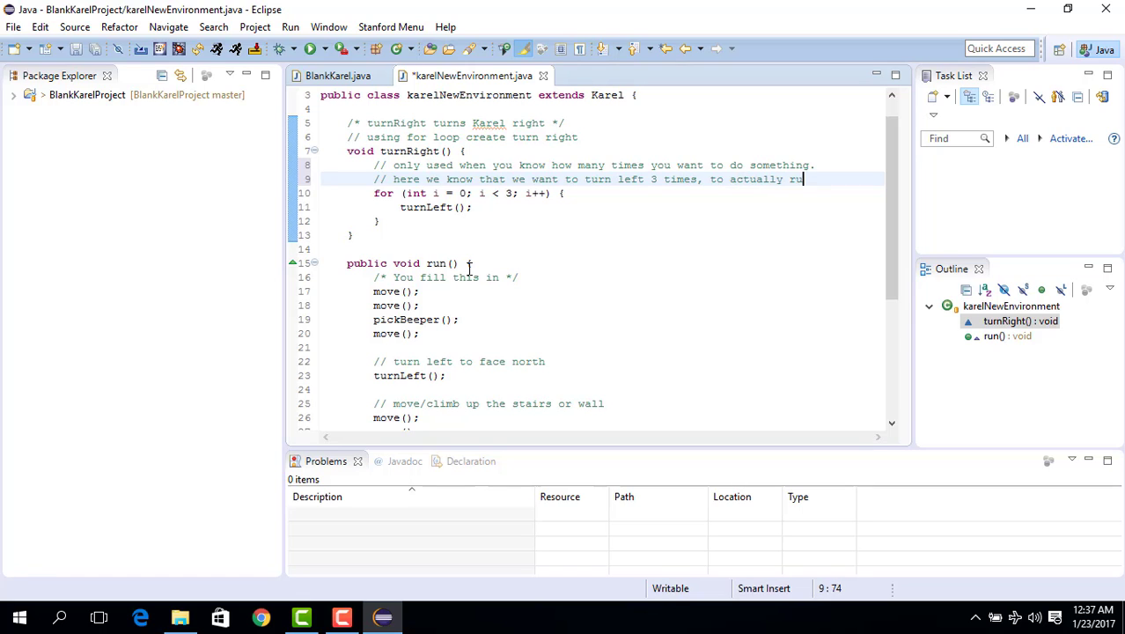
type("rn right.")
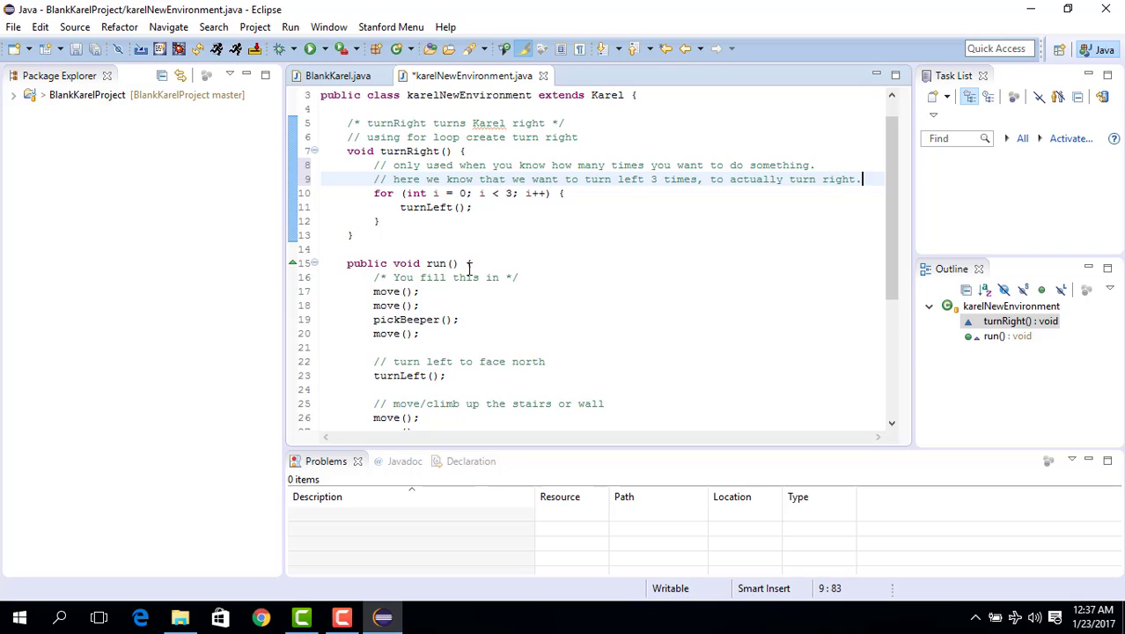
key("ctrl+s")
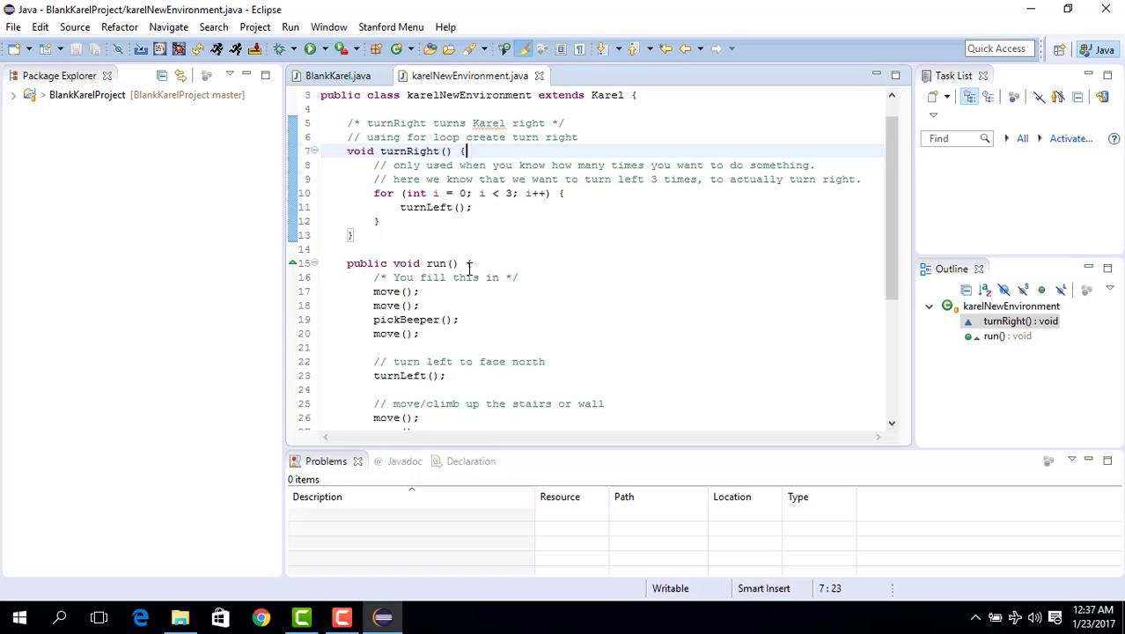
type("// for i")
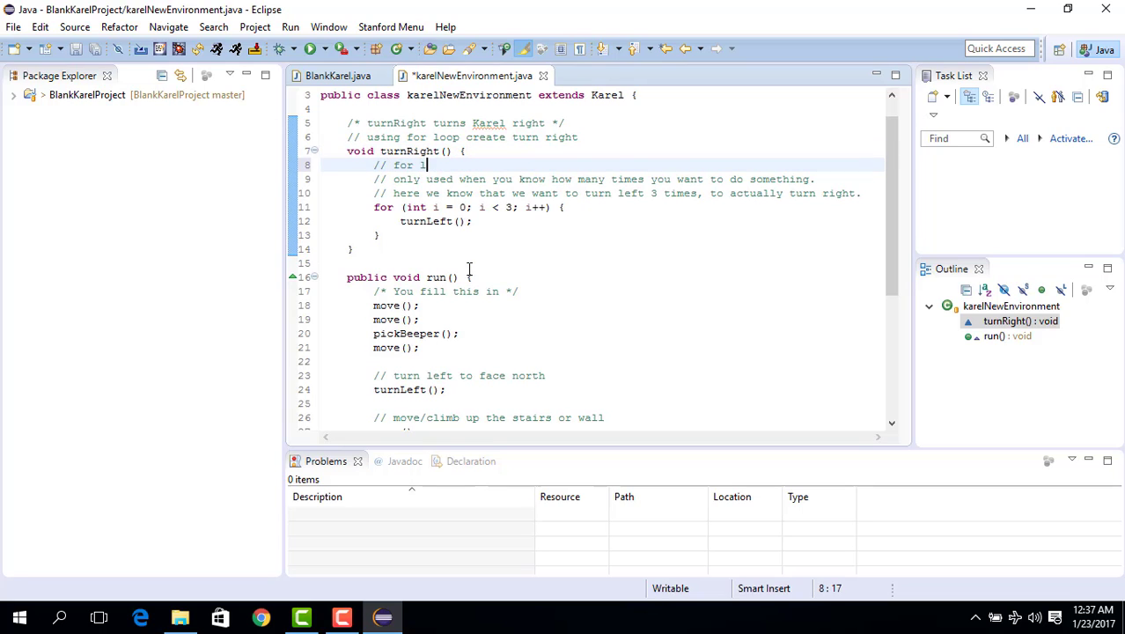
type("oop")
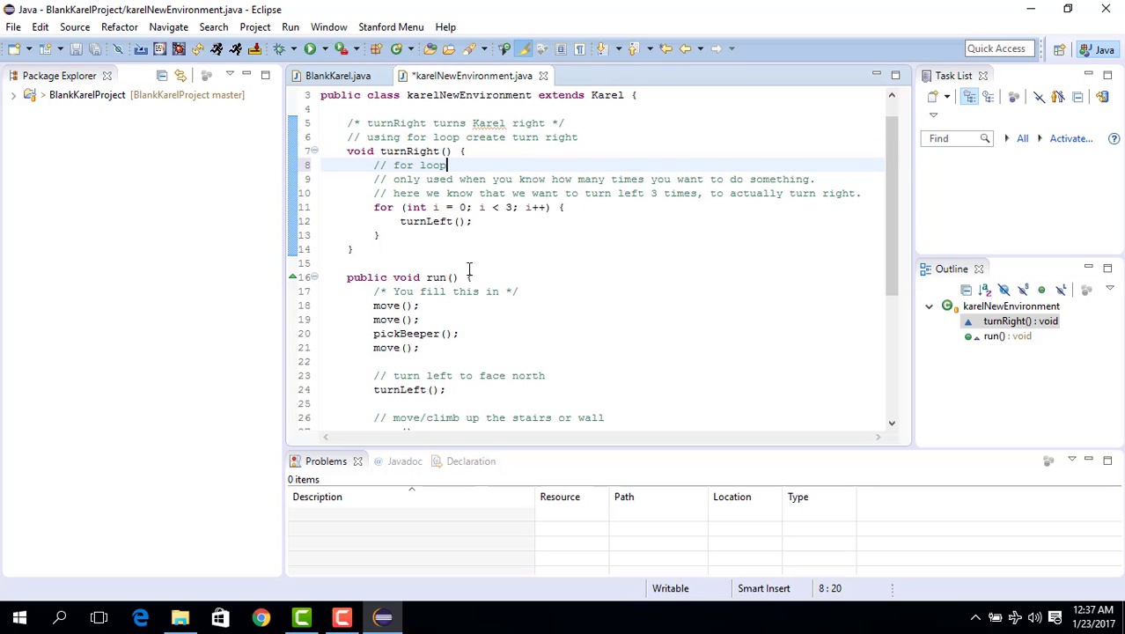